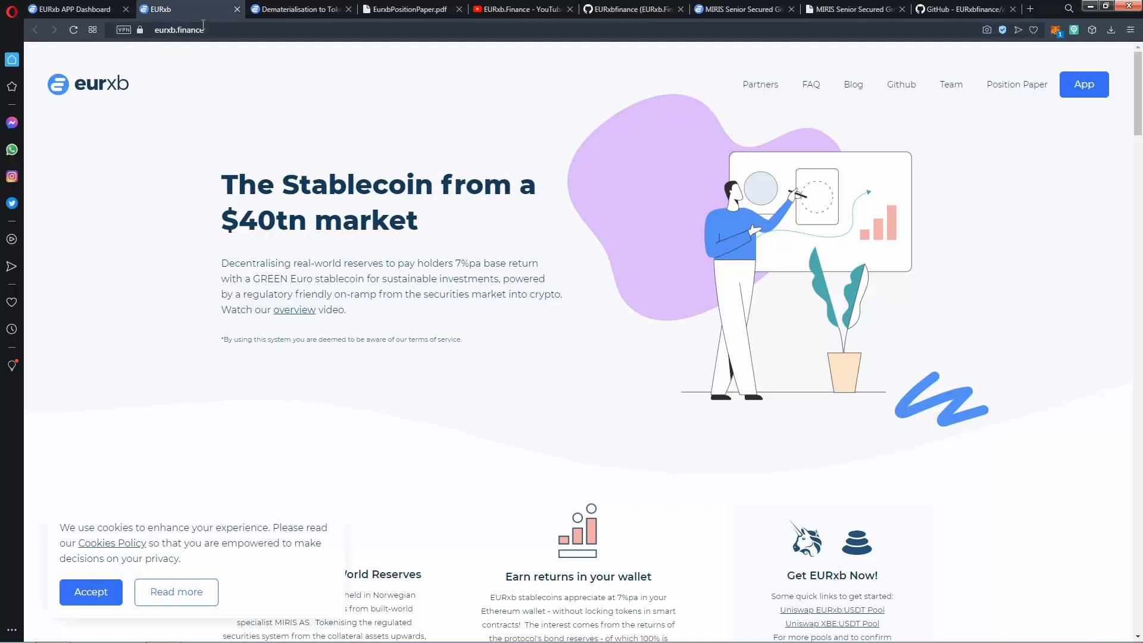
Open the EURxb app dashboard and try connecting a wallet, which hits a pending-permission error
{"action": "left_click", "coordinate": [1083, 84]}
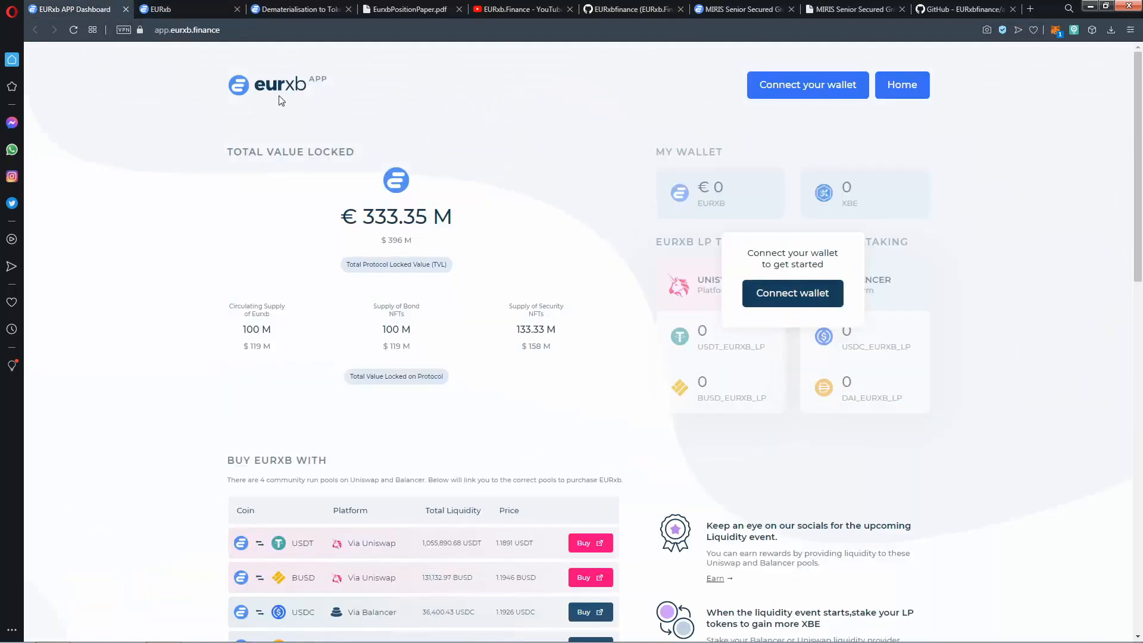
{"action": "mouse_move", "coordinate": [815, 101]}
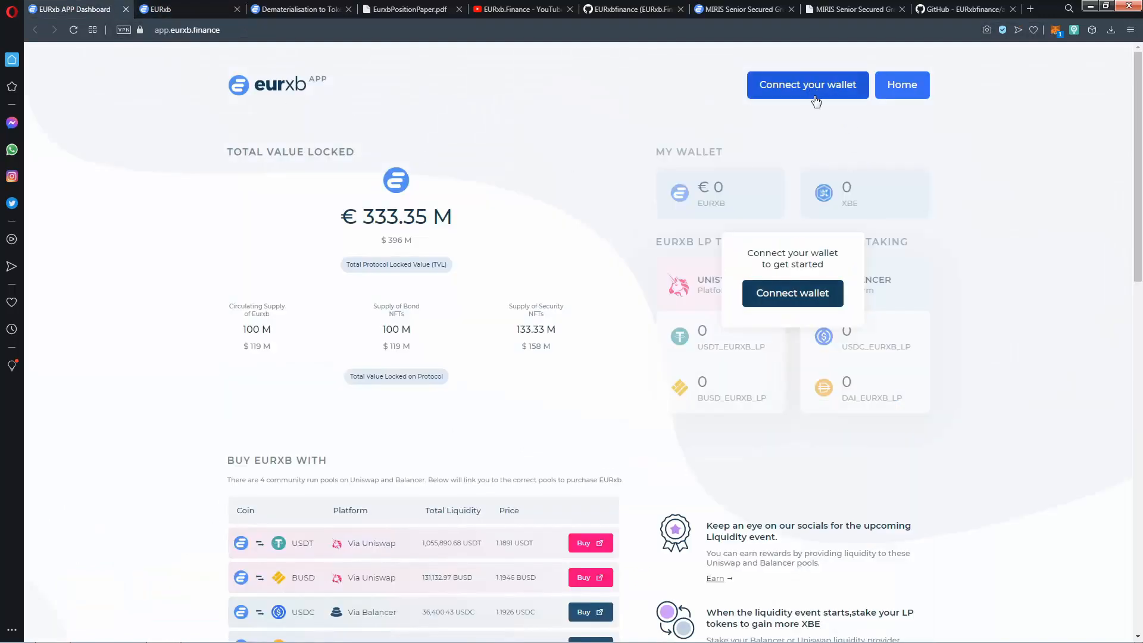
{"action": "mouse_move", "coordinate": [831, 90]}
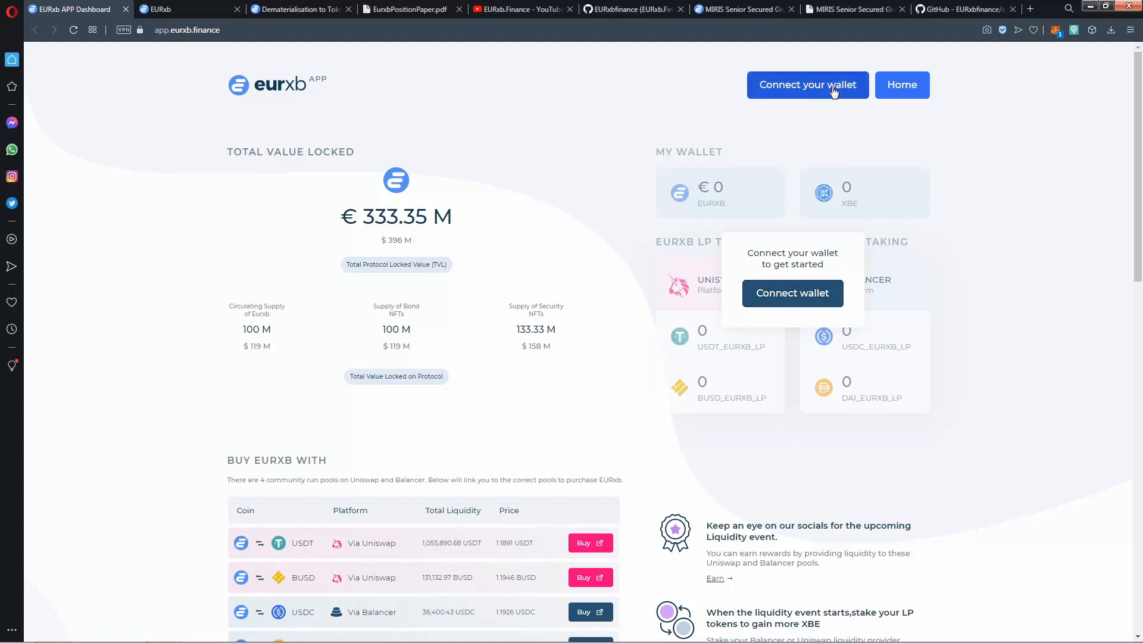
{"action": "left_click", "coordinate": [792, 292]}
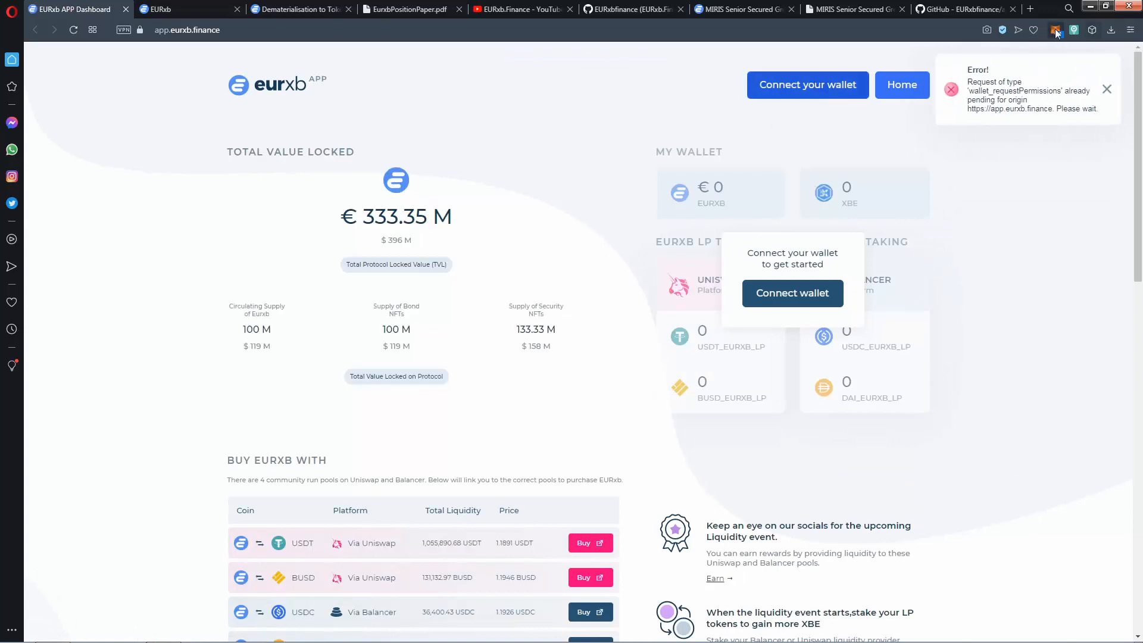
Unlock MetaMask, approve Account 1 for the dashboard, dismiss the error notice and reload
{"action": "left_click", "coordinate": [1056, 30]}
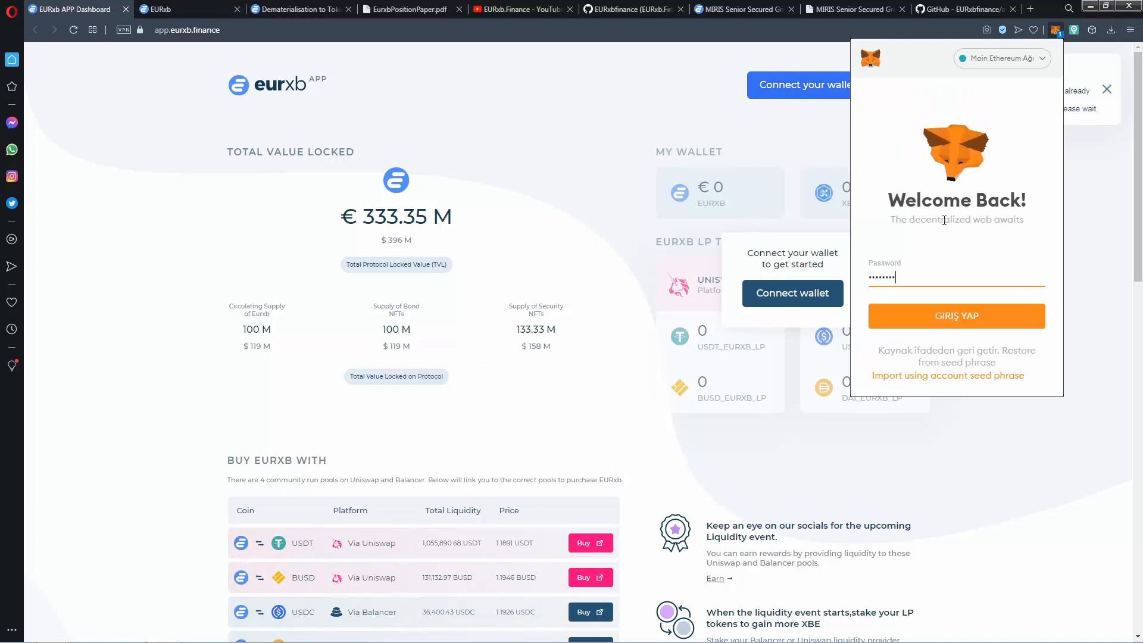
{"action": "left_click", "coordinate": [955, 316]}
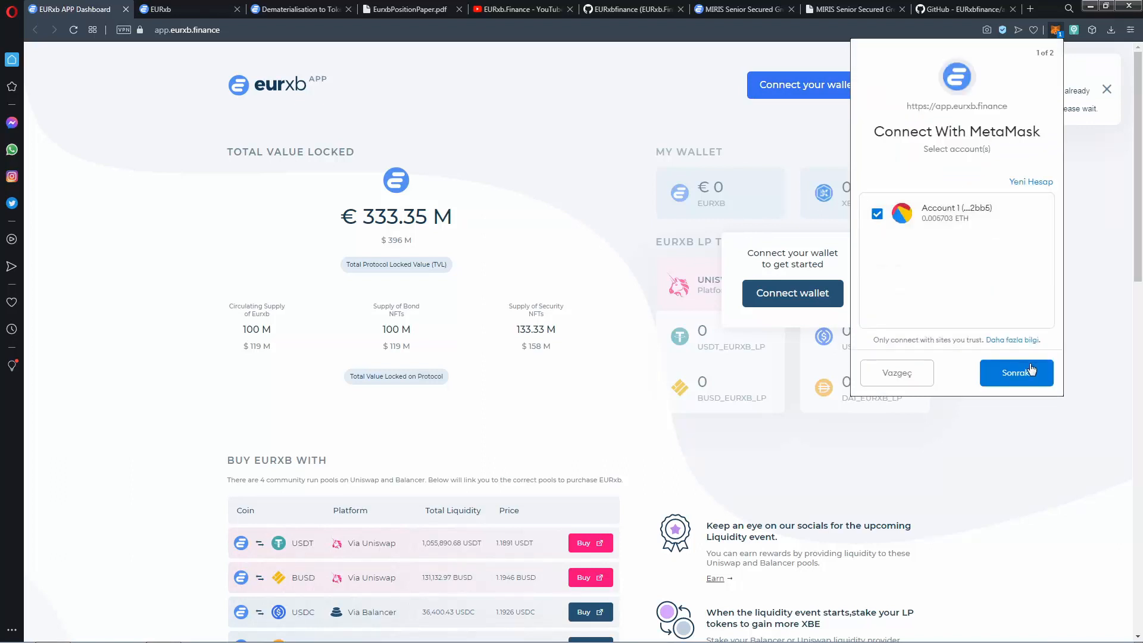
{"action": "left_click", "coordinate": [1015, 372]}
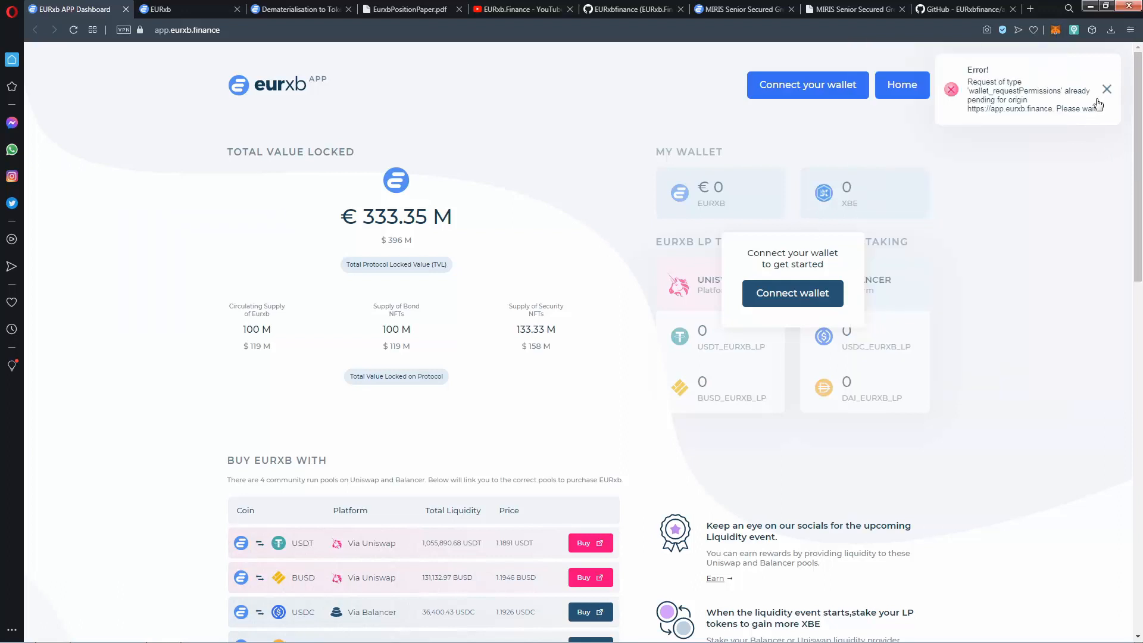
{"action": "left_click", "coordinate": [1107, 88]}
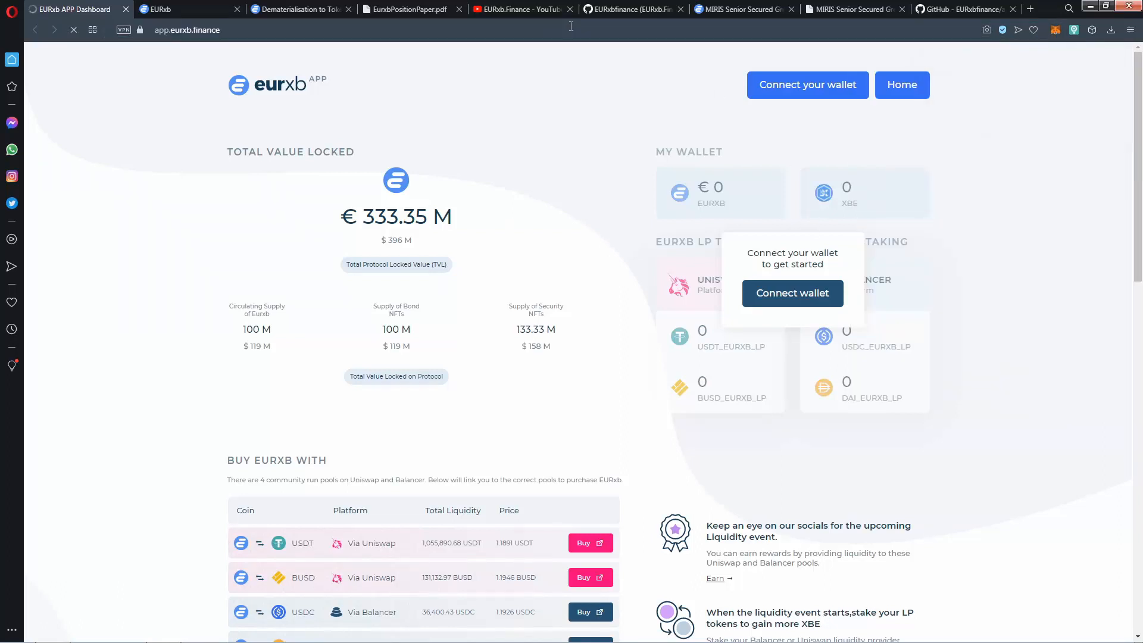
{"action": "left_click", "coordinate": [792, 293]}
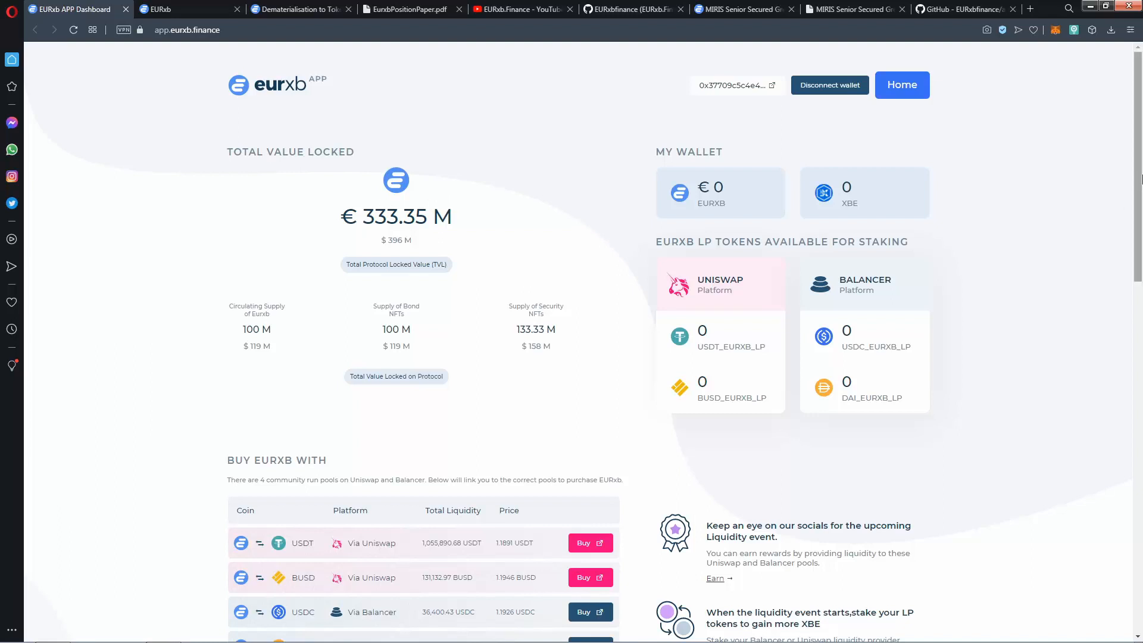
{"action": "scroll", "scroll_direction": "down", "scroll_amount": 3}
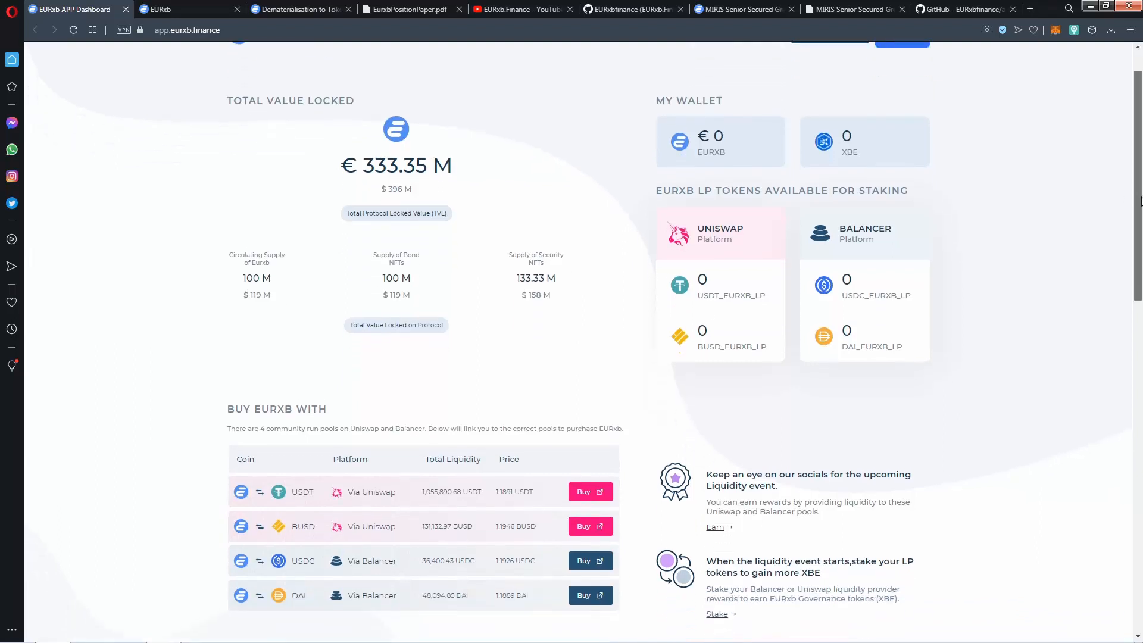
{"action": "scroll", "scroll_direction": "down", "scroll_amount": 3}
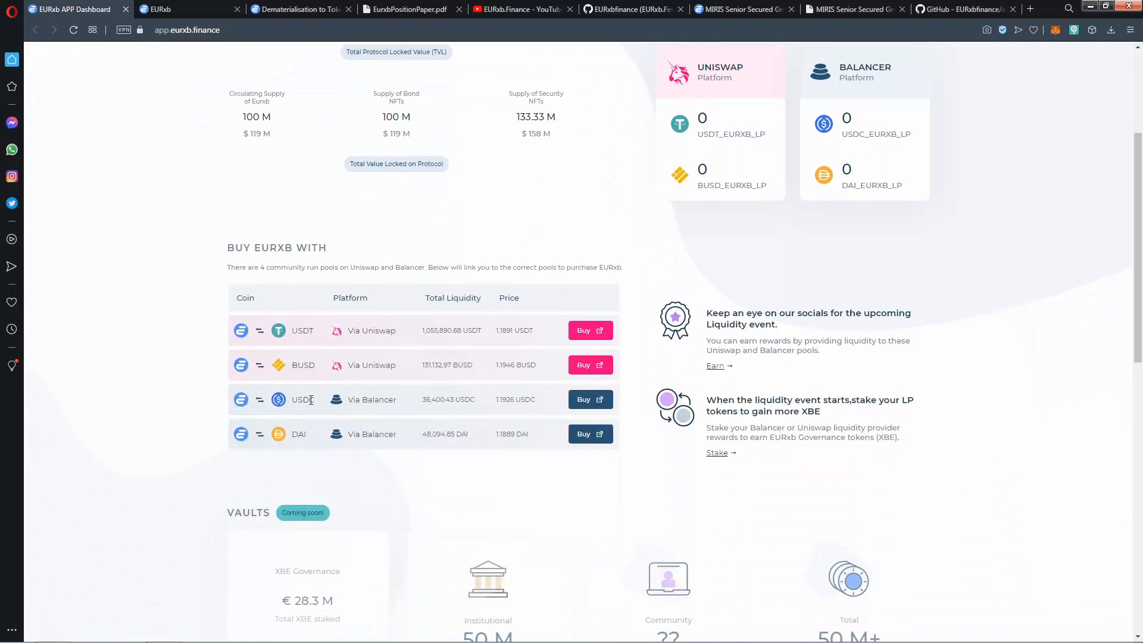
{"action": "mouse_move", "coordinate": [473, 361]}
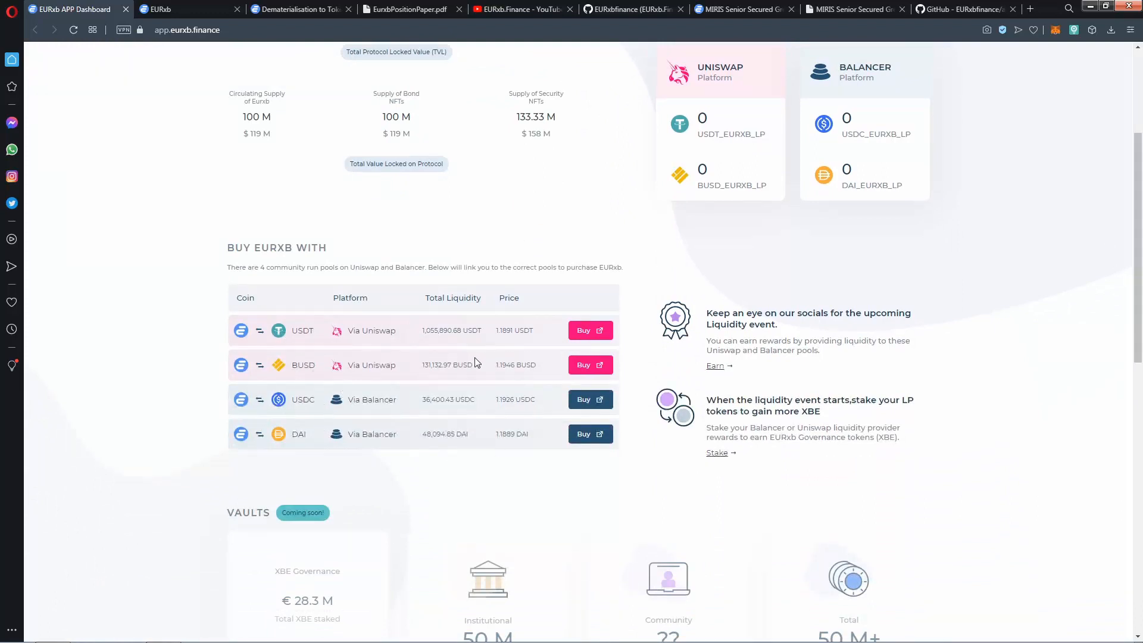
{"action": "mouse_move", "coordinate": [269, 250]}
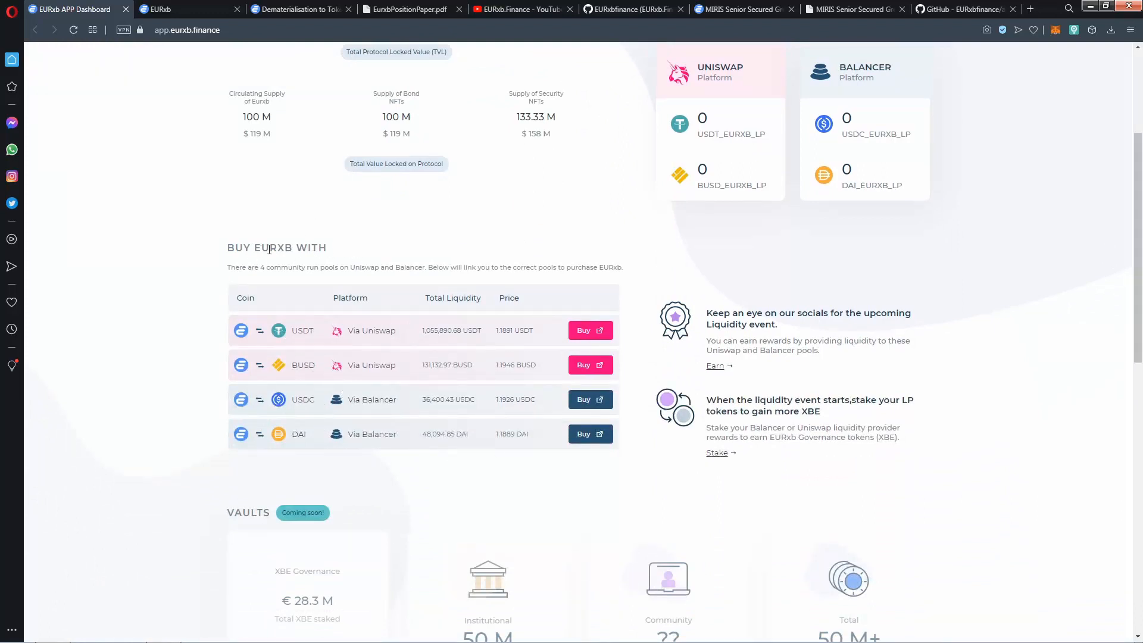
{"action": "mouse_move", "coordinate": [903, 269]}
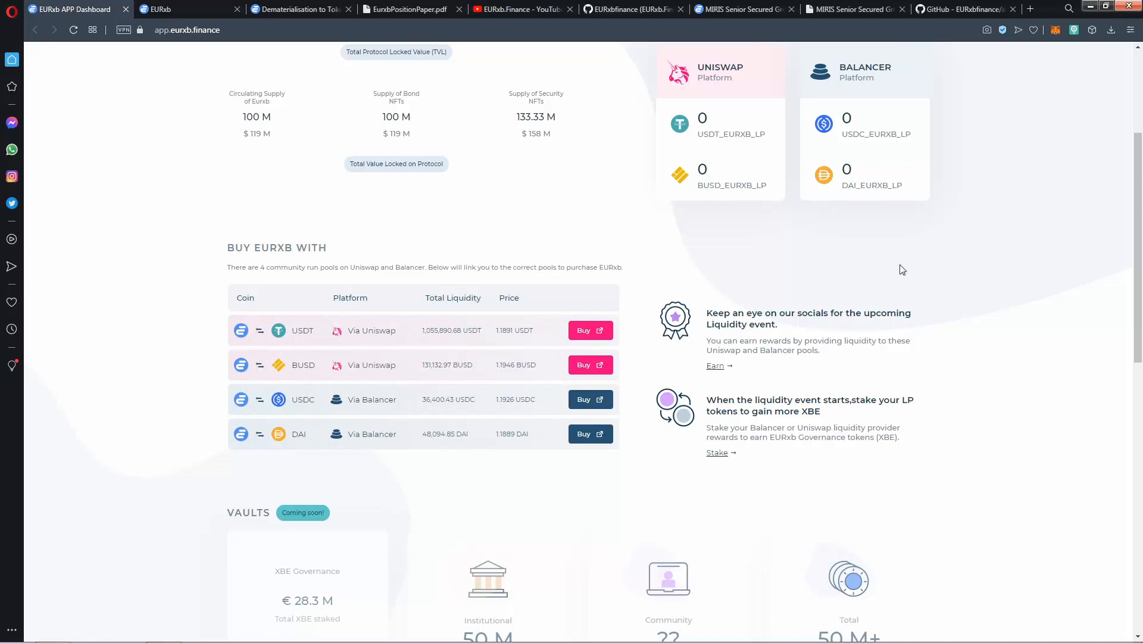
{"action": "scroll", "scroll_direction": "down", "scroll_amount": 3}
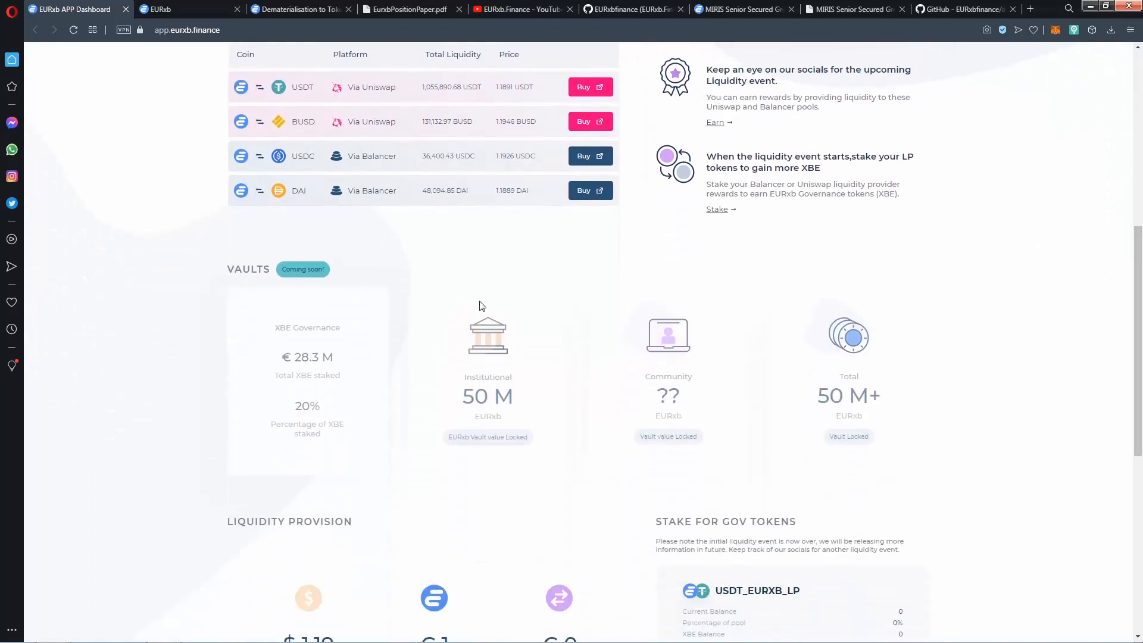
{"action": "mouse_move", "coordinate": [1094, 231]}
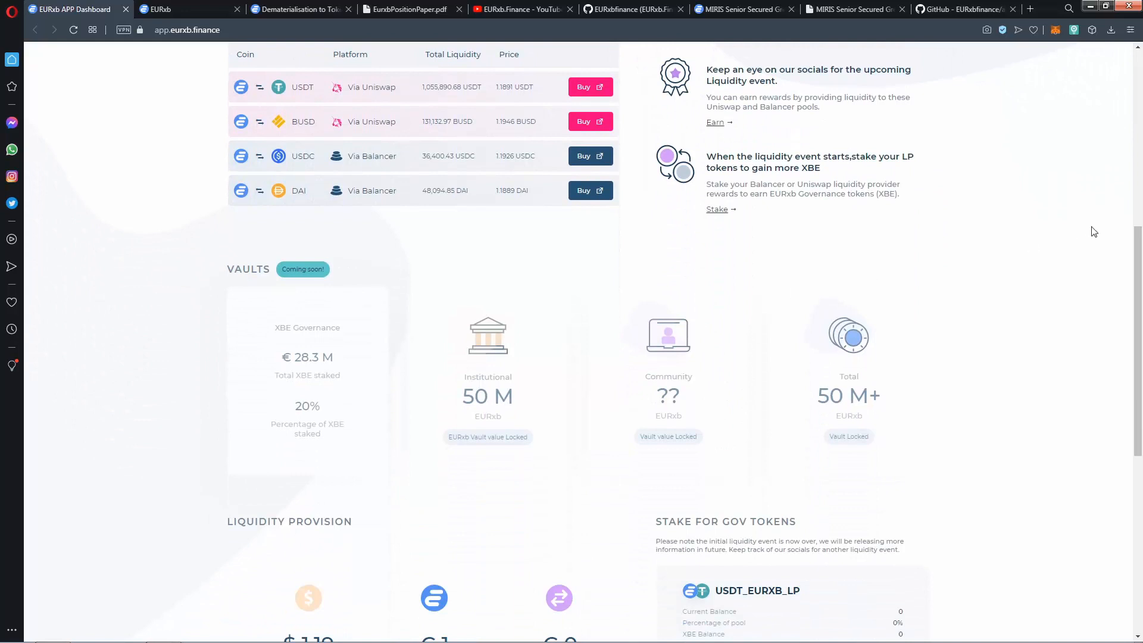
{"action": "scroll", "scroll_direction": "down", "scroll_amount": 3}
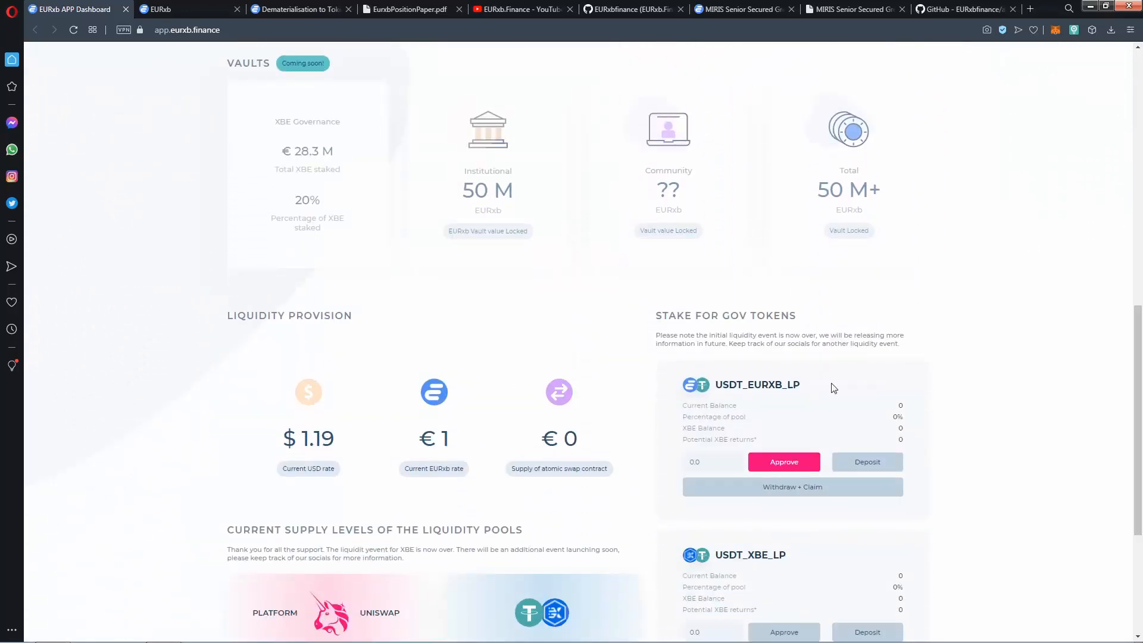
{"action": "scroll", "scroll_direction": "down", "scroll_amount": 3}
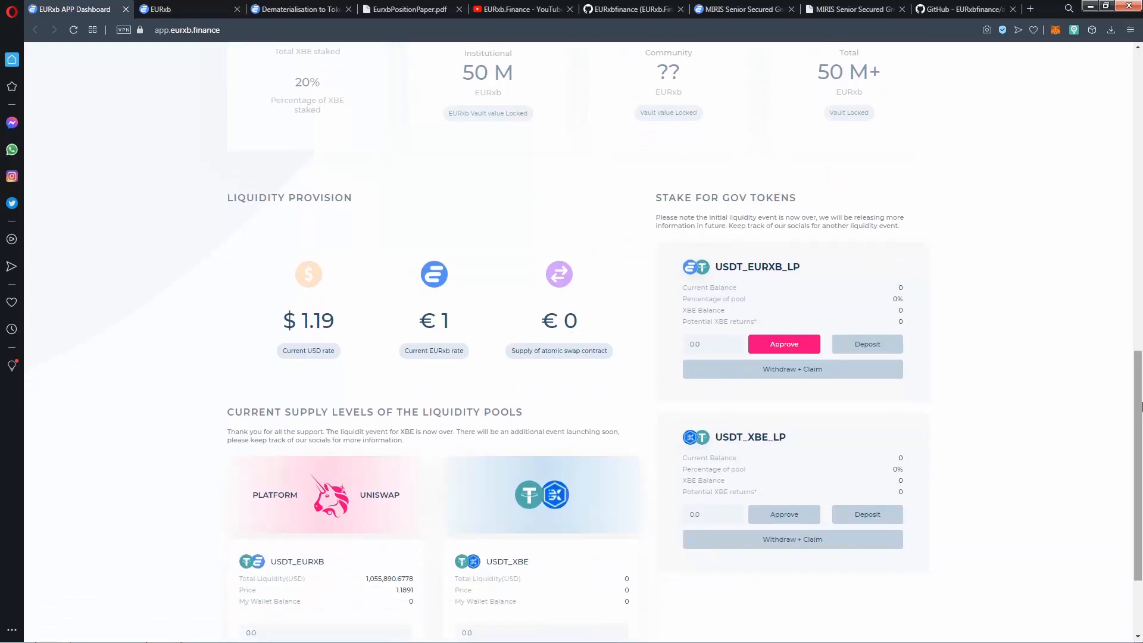
{"action": "scroll", "scroll_direction": "down", "scroll_amount": 3}
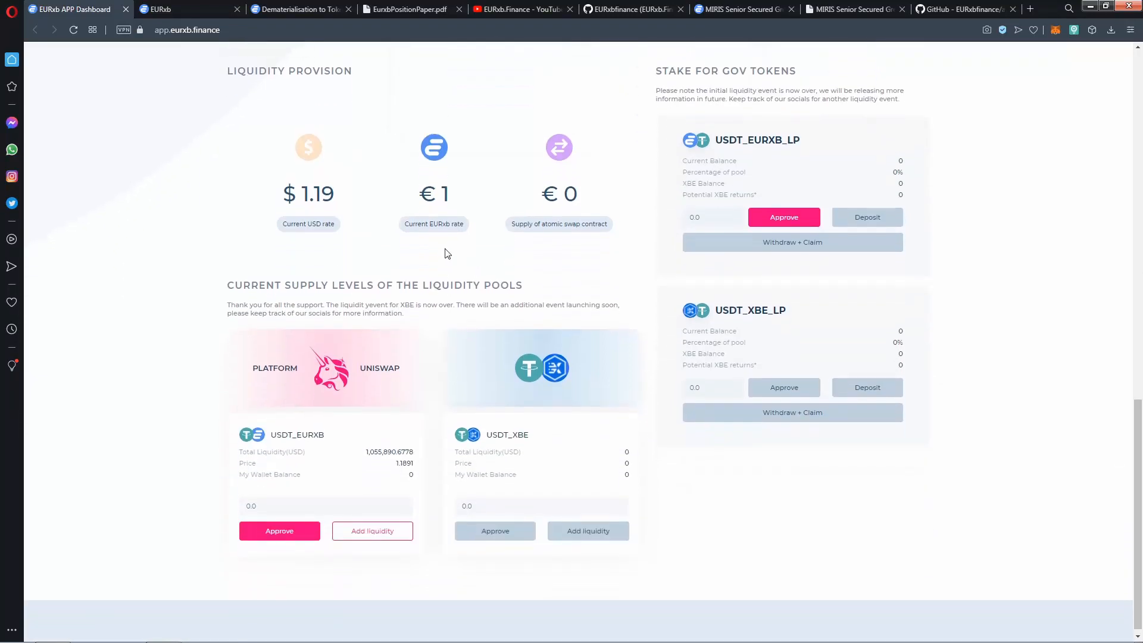
{"action": "mouse_move", "coordinate": [387, 264]}
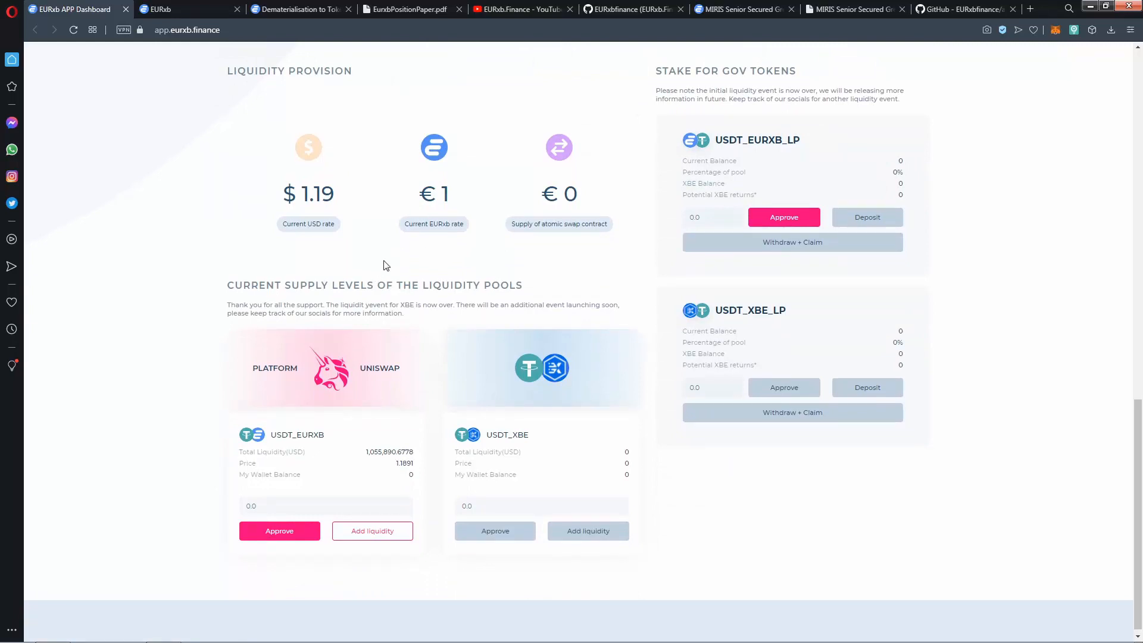
{"action": "mouse_move", "coordinate": [557, 393]}
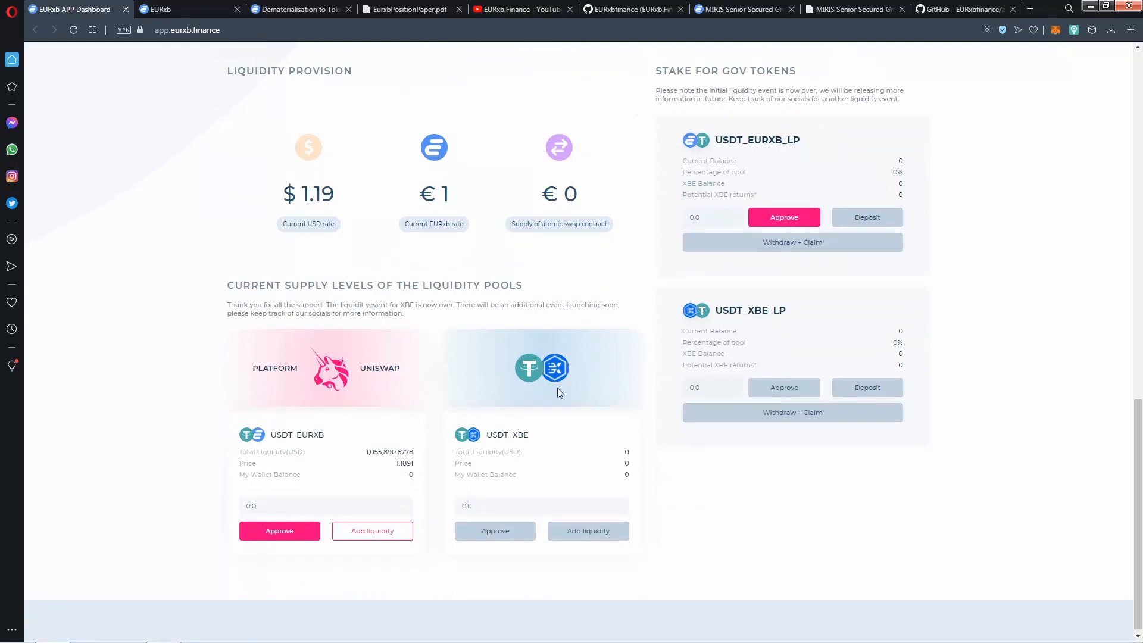
{"action": "mouse_move", "coordinate": [381, 438]}
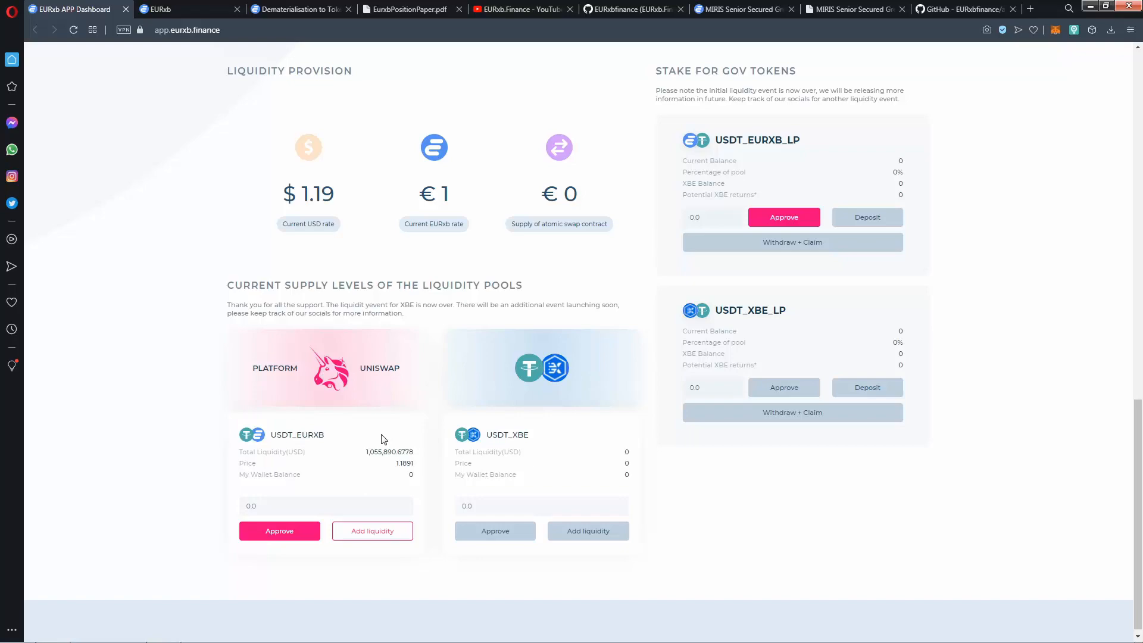
{"action": "mouse_move", "coordinate": [948, 292]}
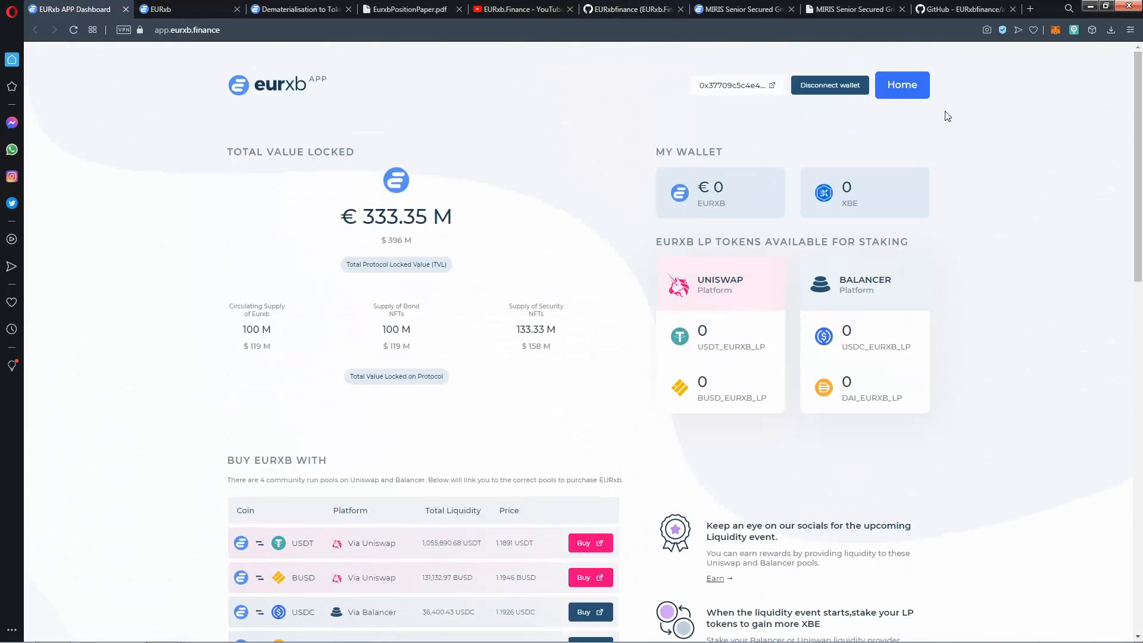
Return to the eurxb.finance homepage, scroll into the tokenisation process and accept cookies
{"action": "left_click", "coordinate": [175, 8]}
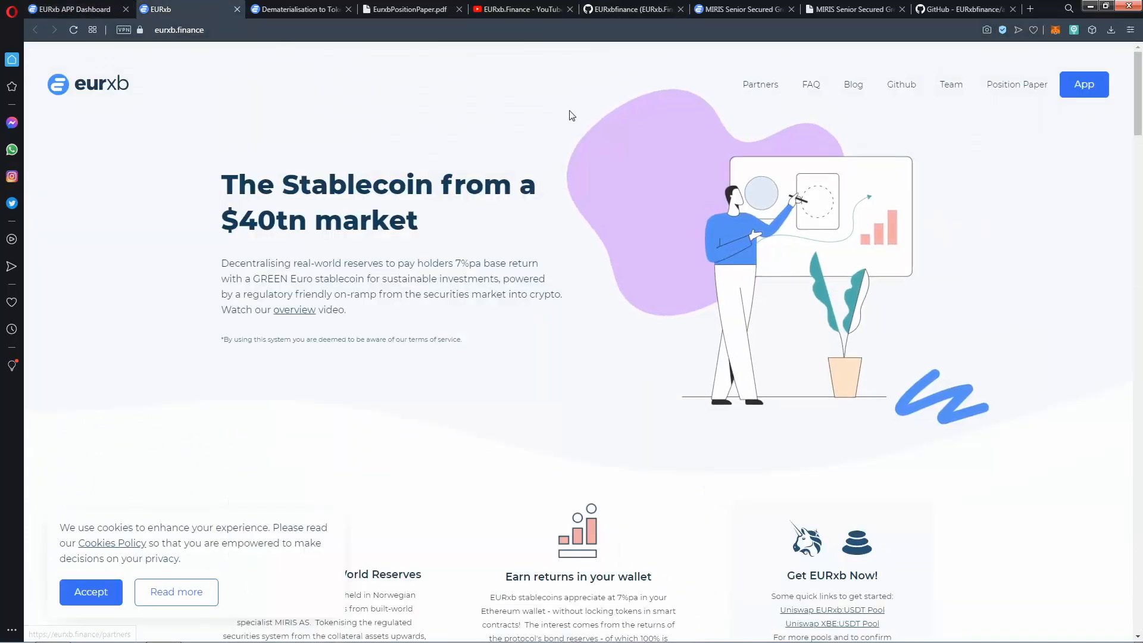
{"action": "mouse_move", "coordinate": [377, 101]}
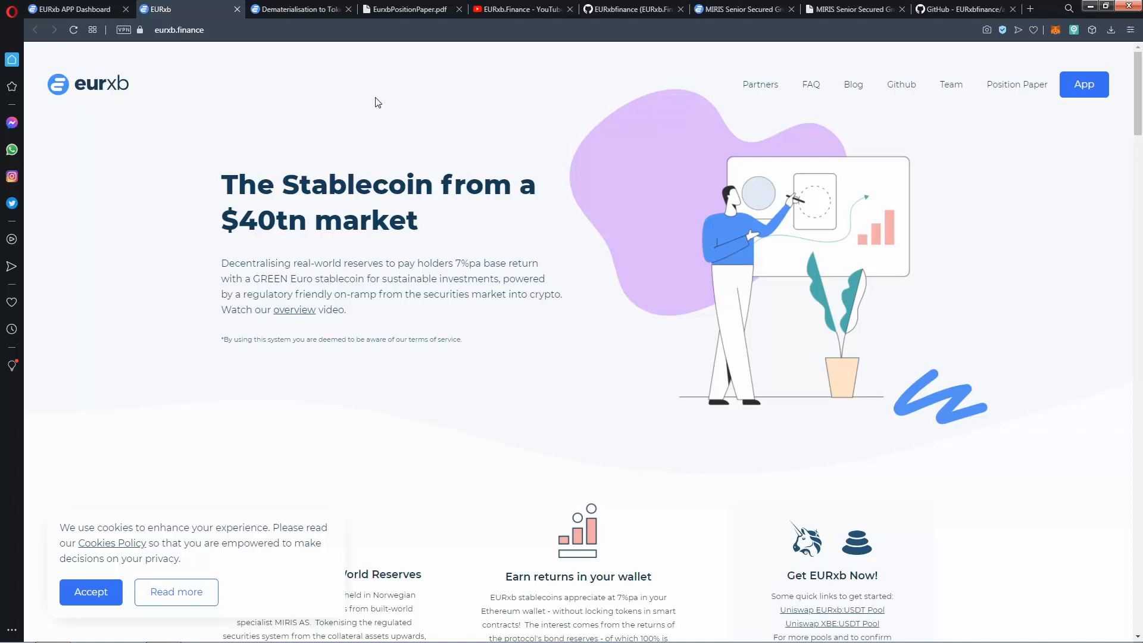
{"action": "scroll", "scroll_direction": "down", "scroll_amount": 3}
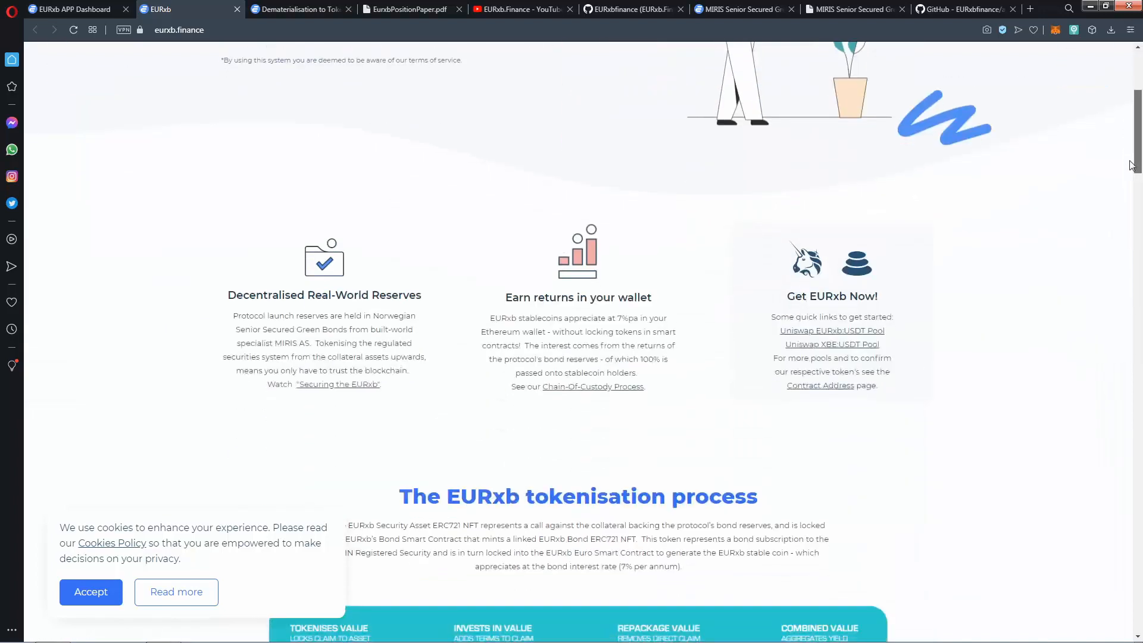
{"action": "scroll", "scroll_direction": "down", "scroll_amount": 3}
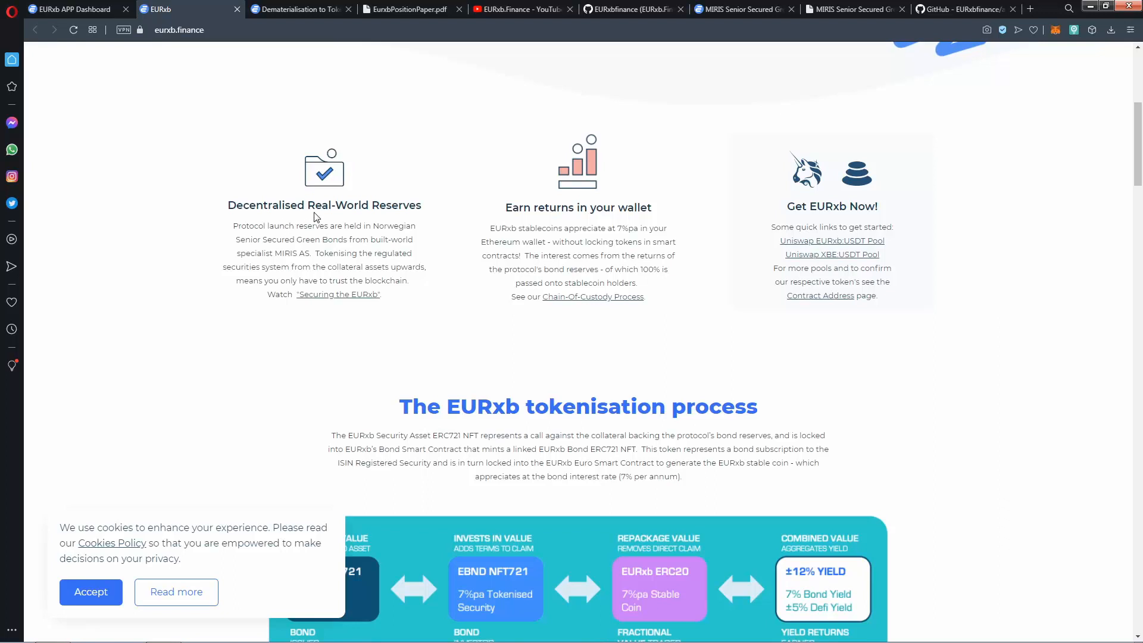
{"action": "mouse_move", "coordinate": [529, 202]}
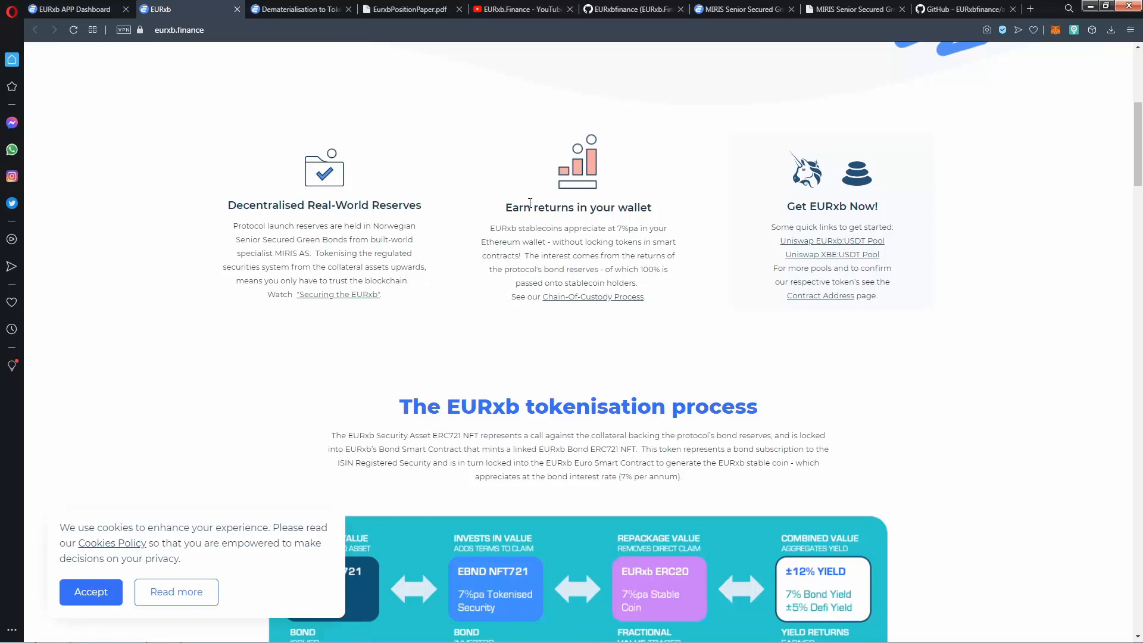
{"action": "mouse_move", "coordinate": [839, 207]}
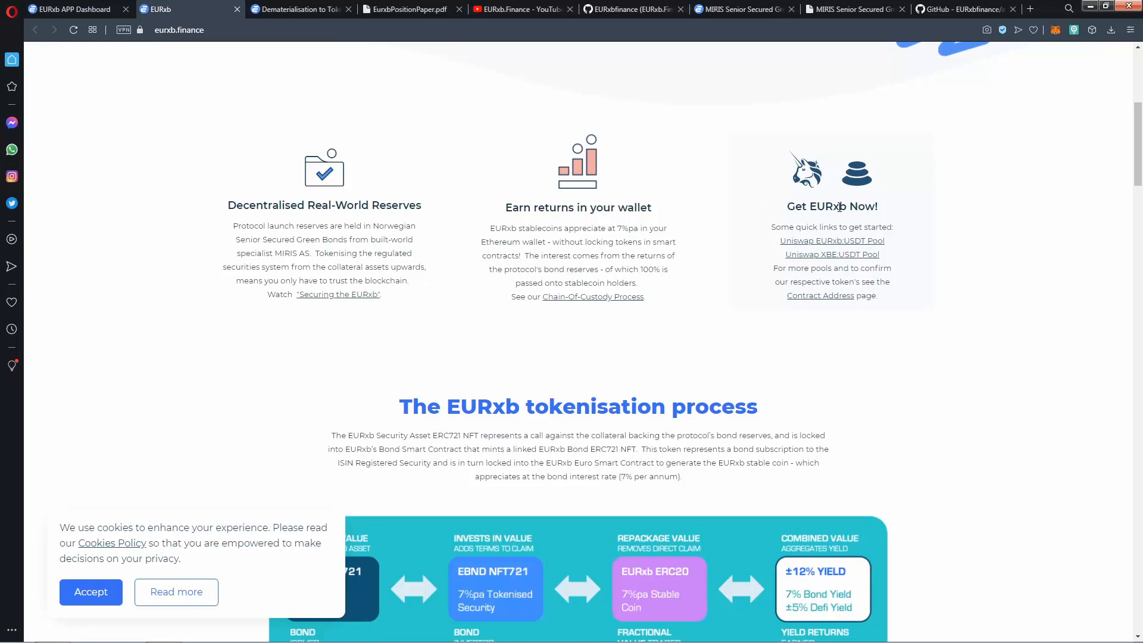
{"action": "left_click", "coordinate": [91, 591]}
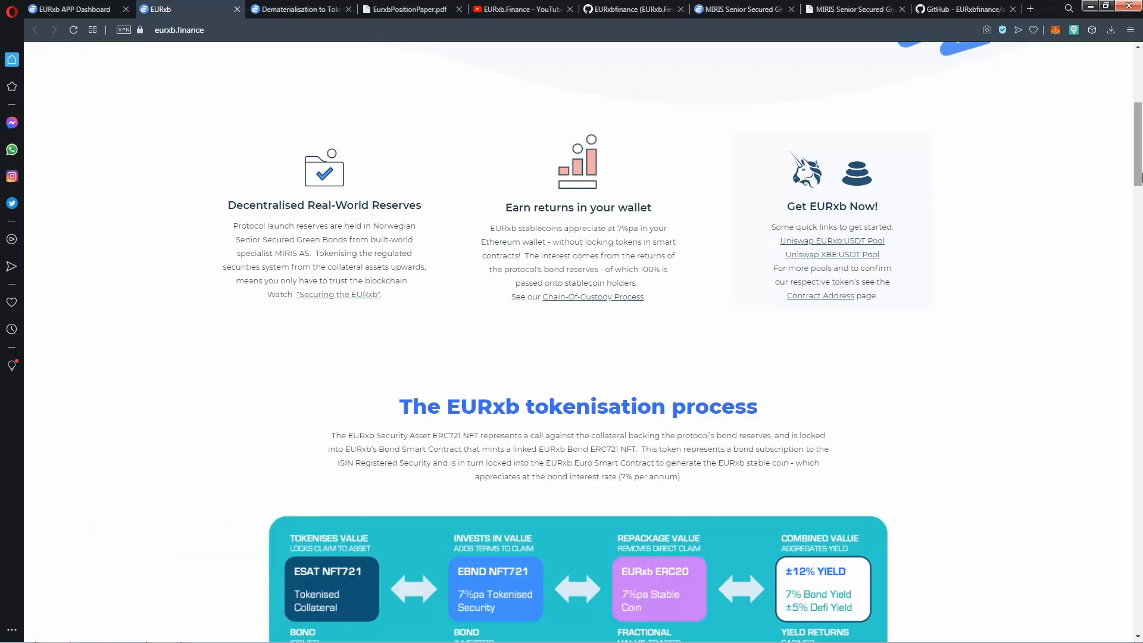
Scroll through the bond reserves exchange and protocol participation sections of the homepage
{"action": "scroll", "scroll_direction": "down", "scroll_amount": 3}
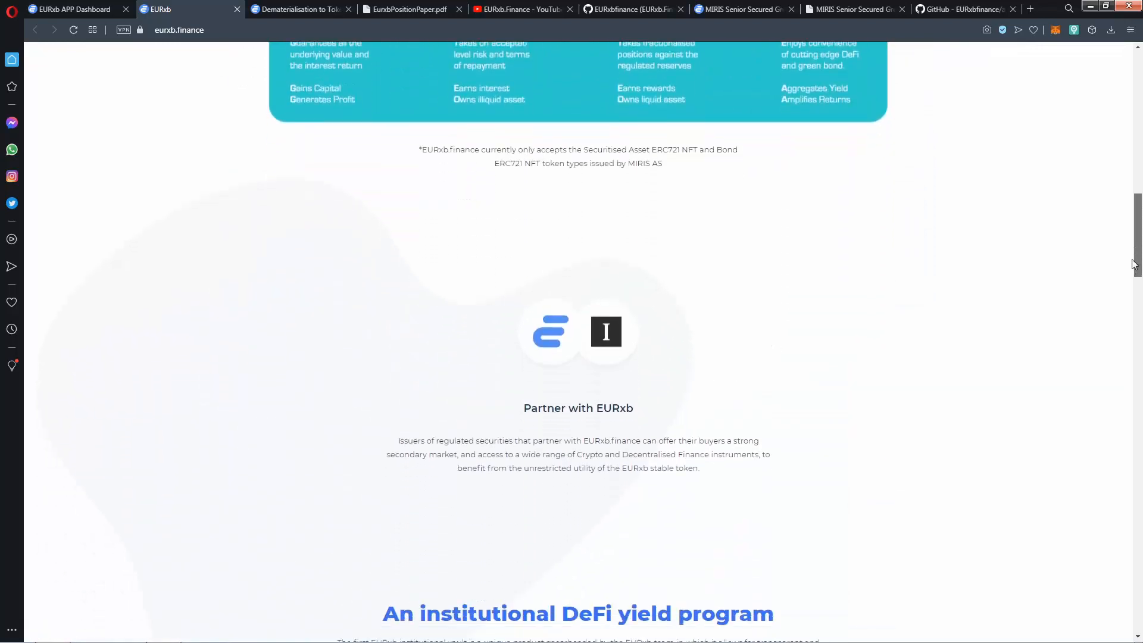
{"action": "scroll", "scroll_direction": "down", "scroll_amount": 3}
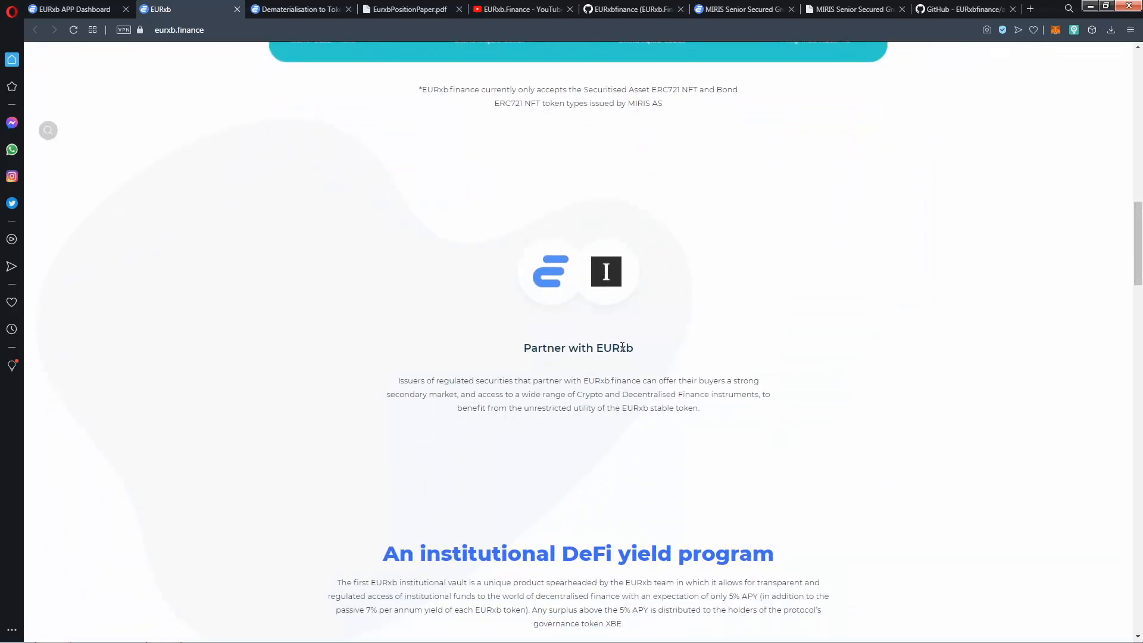
{"action": "scroll", "scroll_direction": "down", "scroll_amount": 3}
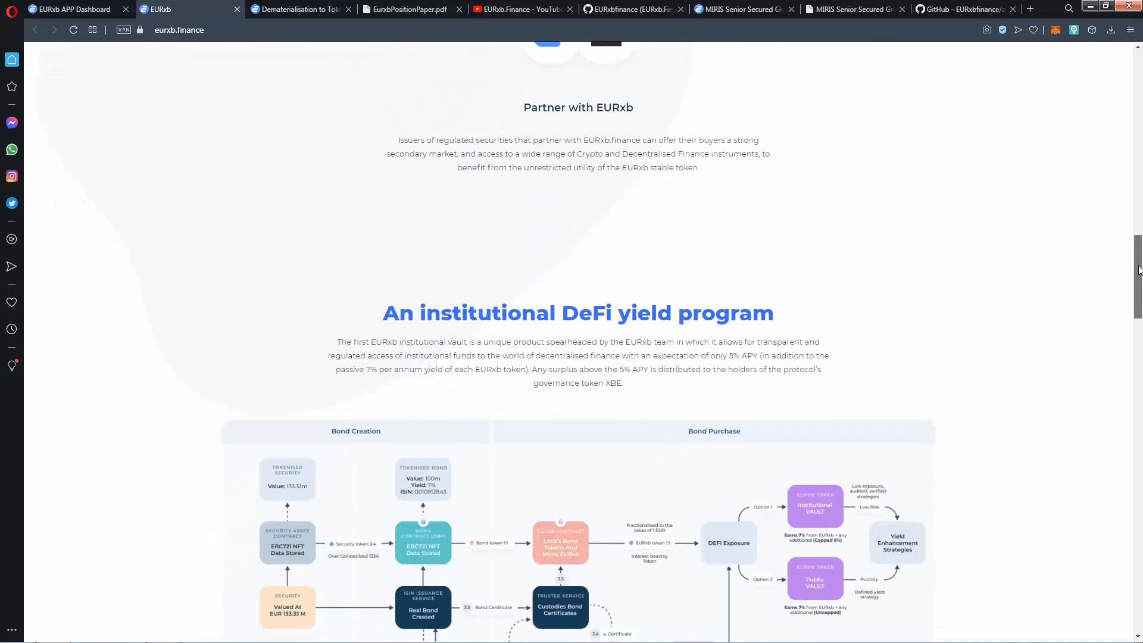
{"action": "scroll", "scroll_direction": "down", "scroll_amount": 3}
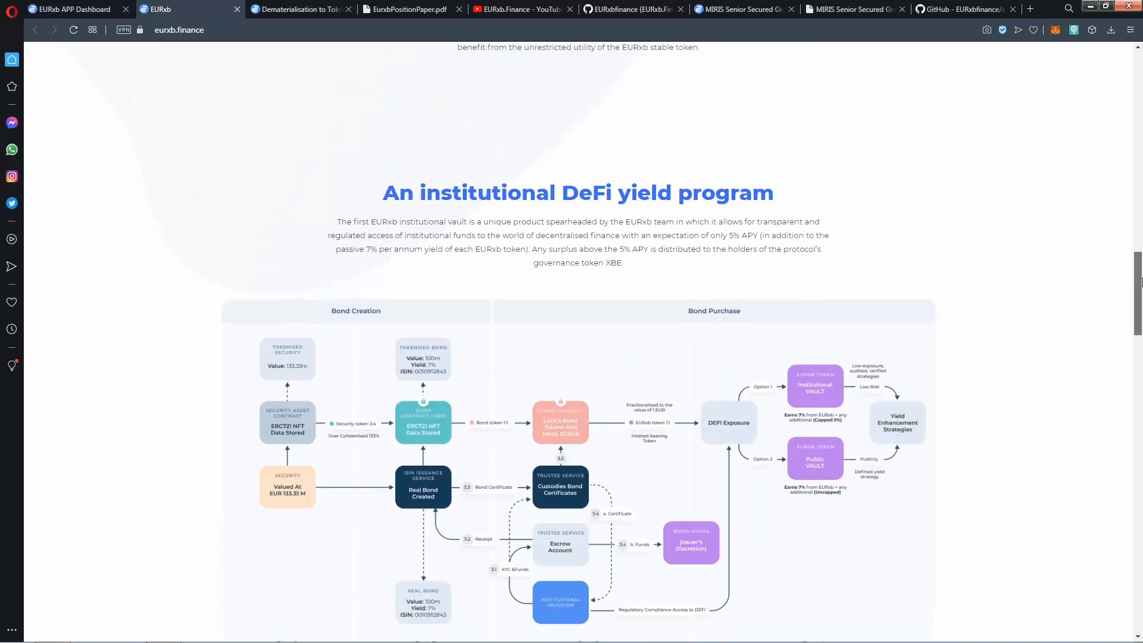
{"action": "scroll", "scroll_direction": "down", "scroll_amount": 3}
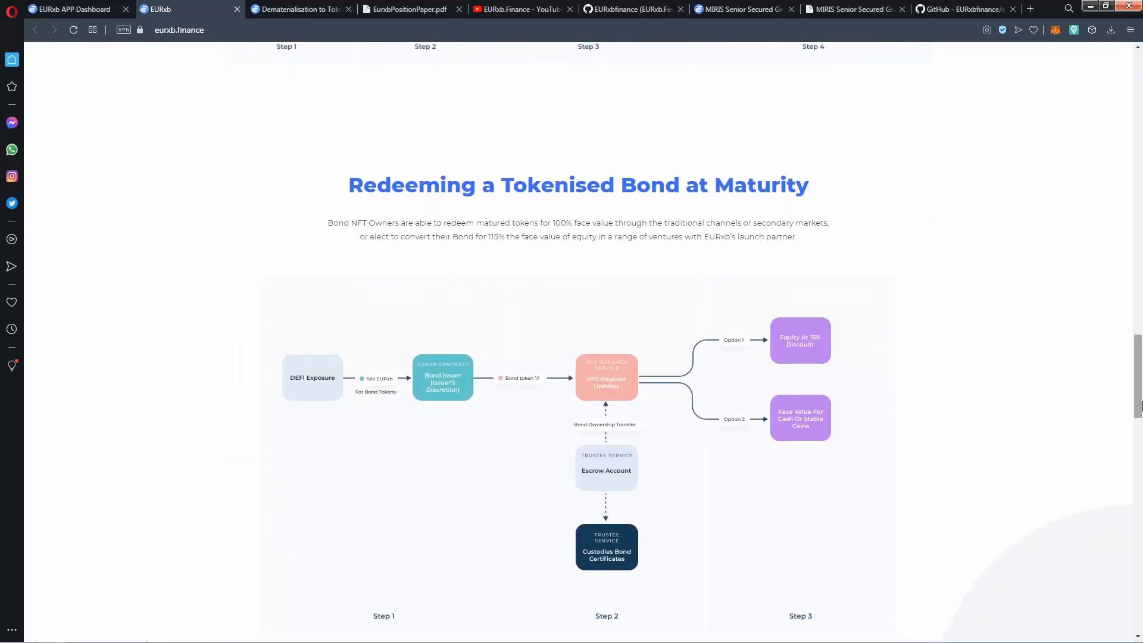
{"action": "scroll", "scroll_direction": "up", "scroll_amount": 3}
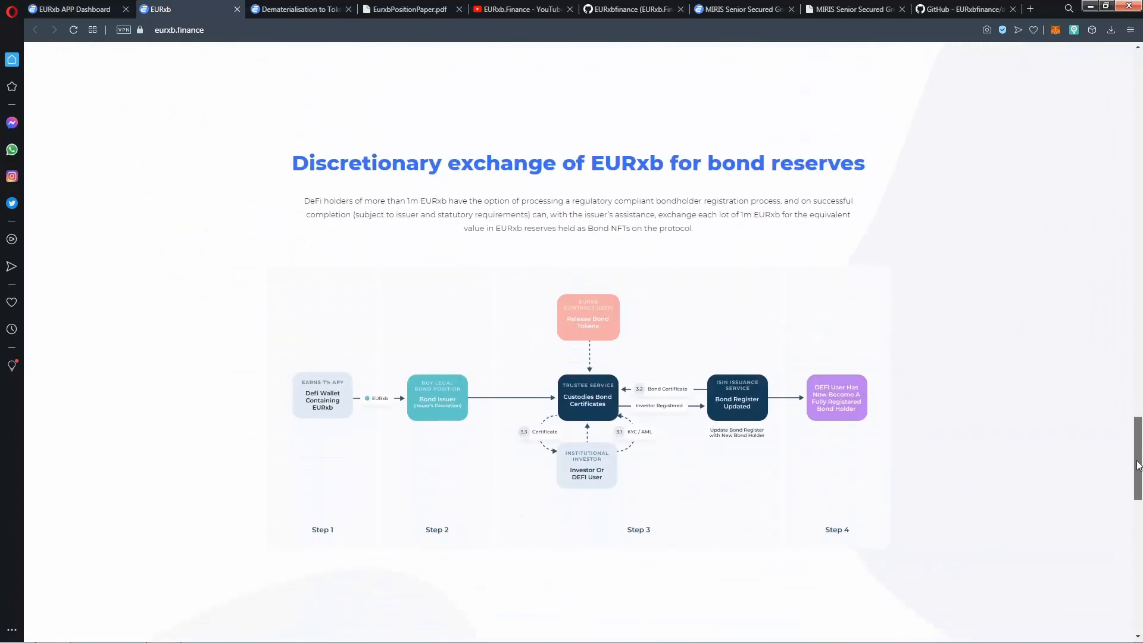
{"action": "scroll", "scroll_direction": "down", "scroll_amount": 3}
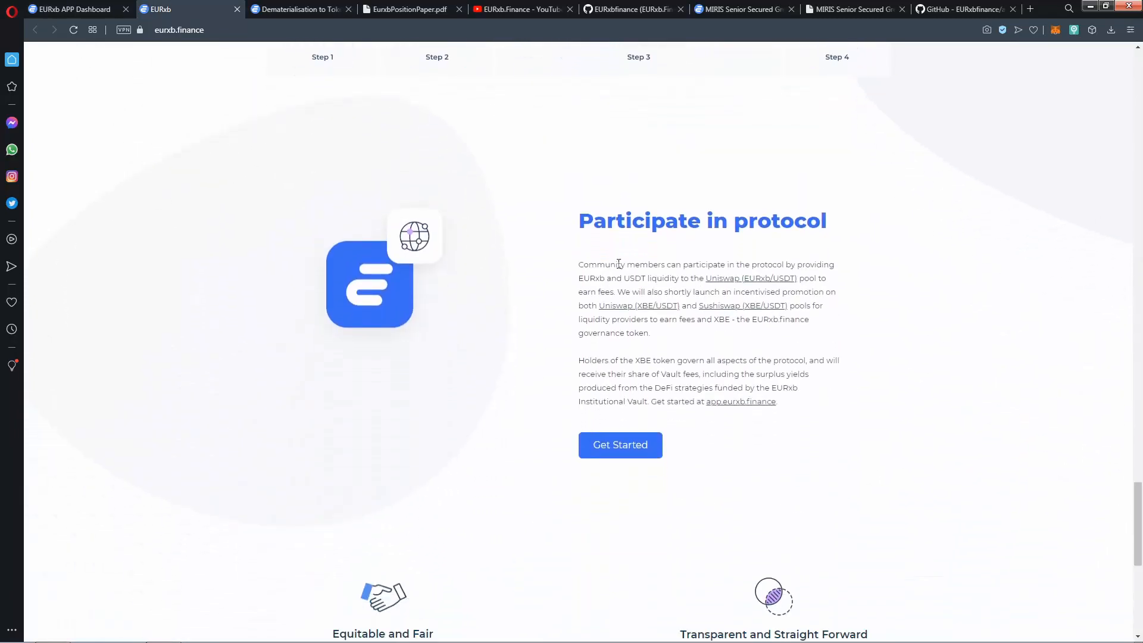
Glance at the app dashboard, then return to the homepage footer and open Team
{"action": "left_click", "coordinate": [620, 444]}
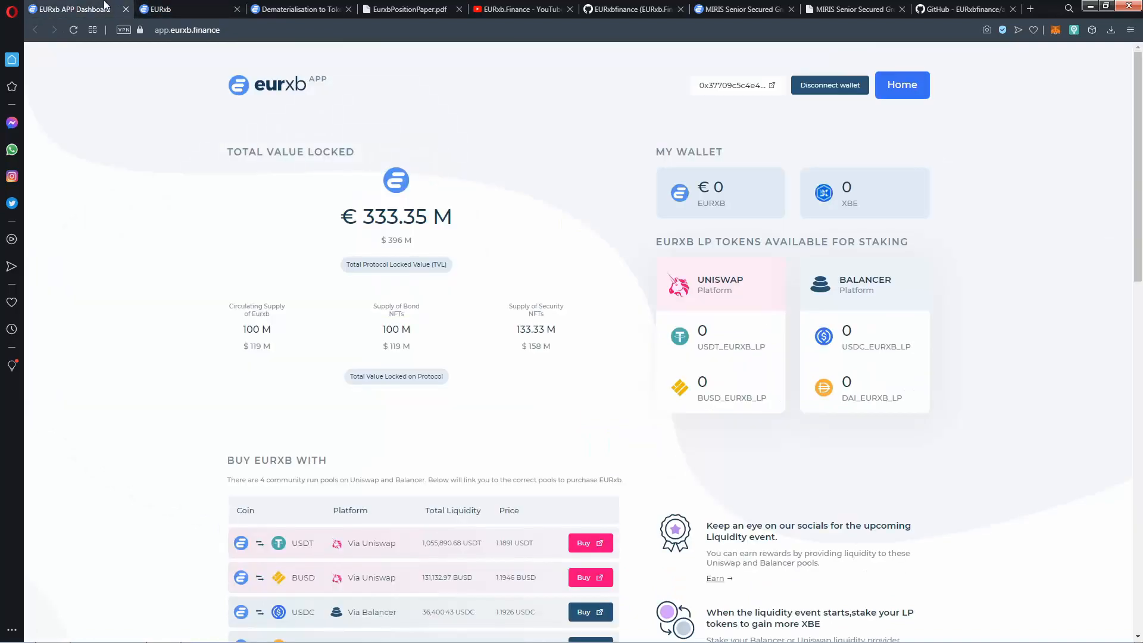
{"action": "left_click", "coordinate": [171, 9]}
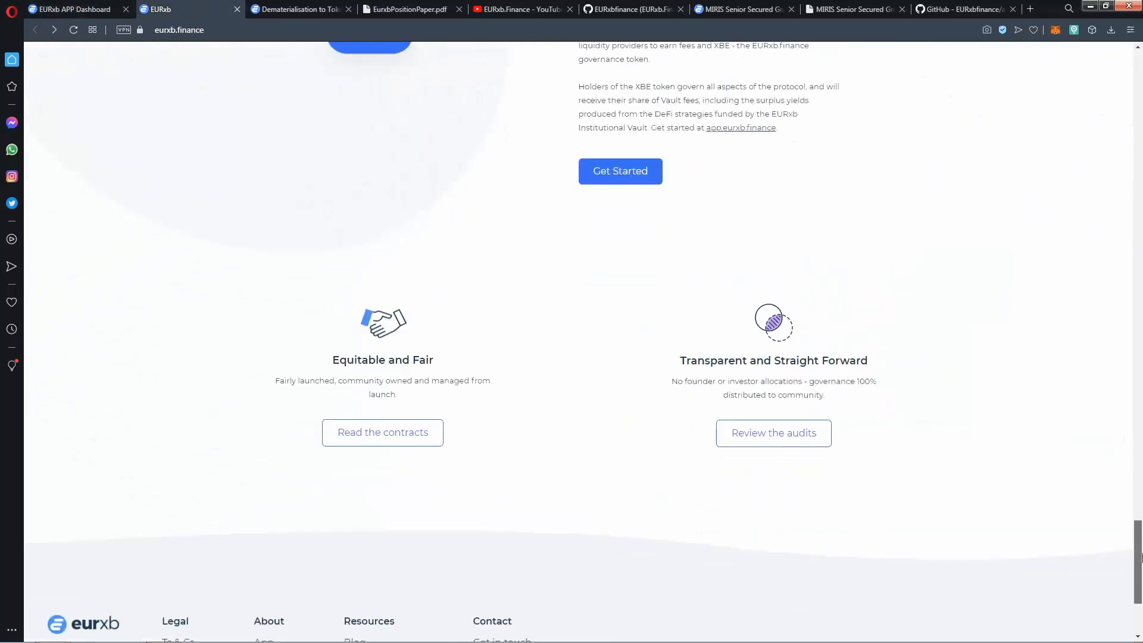
{"action": "scroll", "scroll_direction": "down", "scroll_amount": 3}
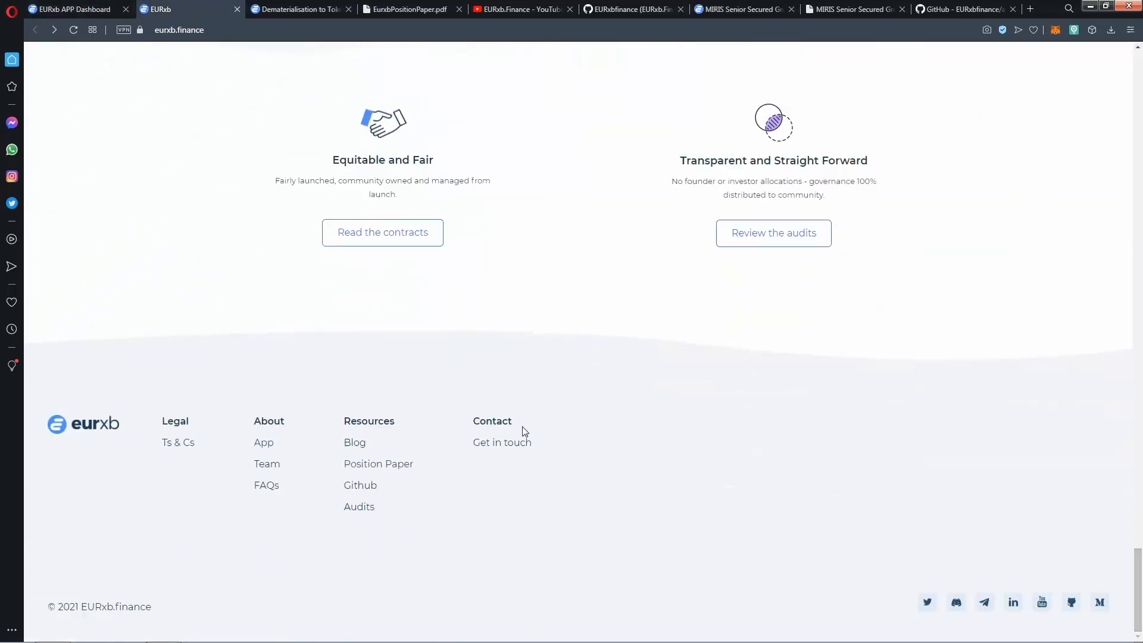
{"action": "mouse_move", "coordinate": [956, 602]}
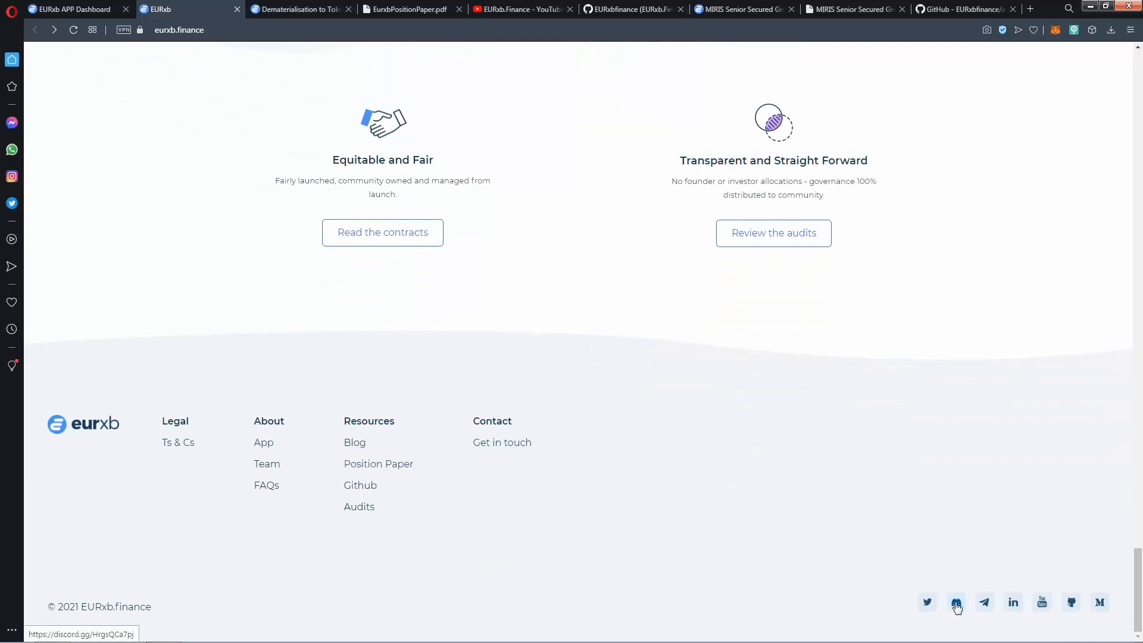
{"action": "mouse_move", "coordinate": [827, 543]}
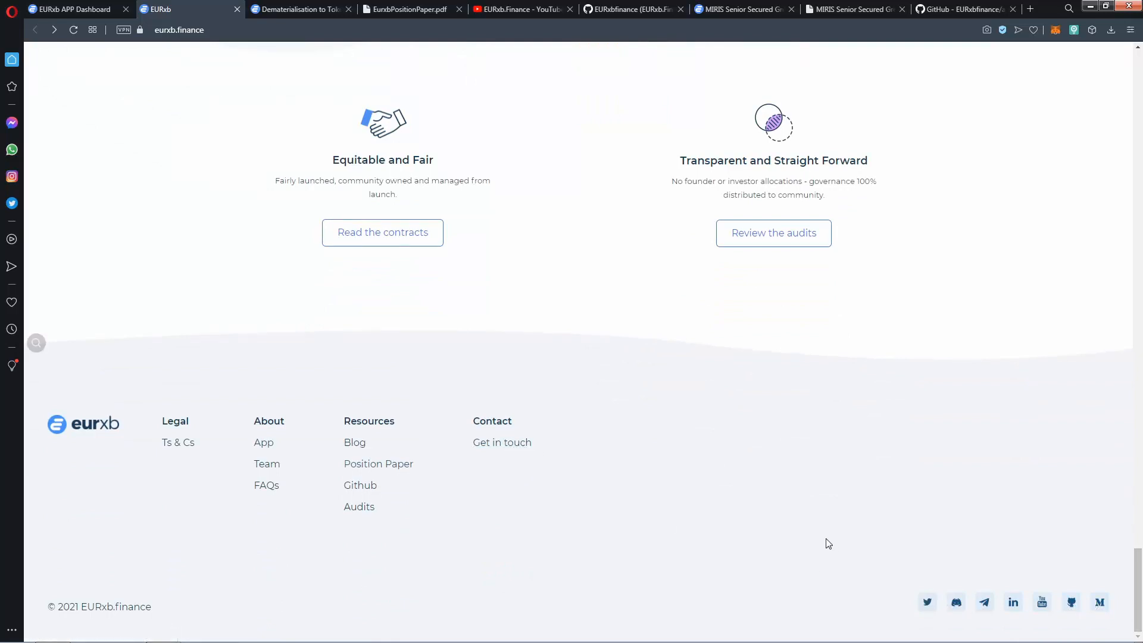
{"action": "left_click", "coordinate": [266, 464]}
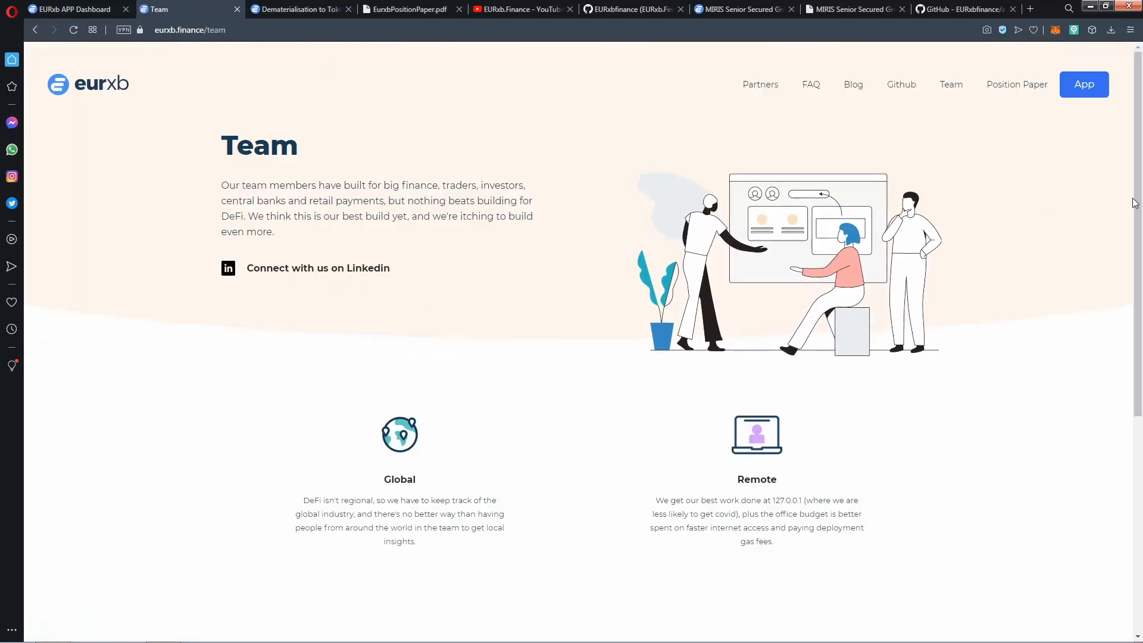
{"action": "mouse_move", "coordinate": [331, 268]}
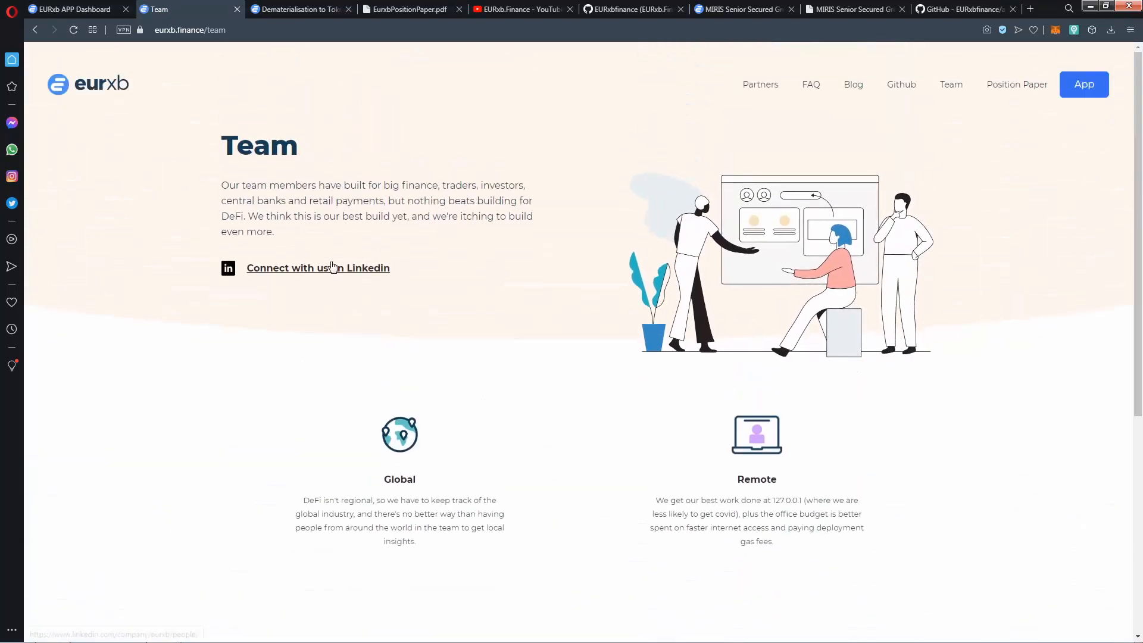
{"action": "mouse_move", "coordinate": [309, 331]}
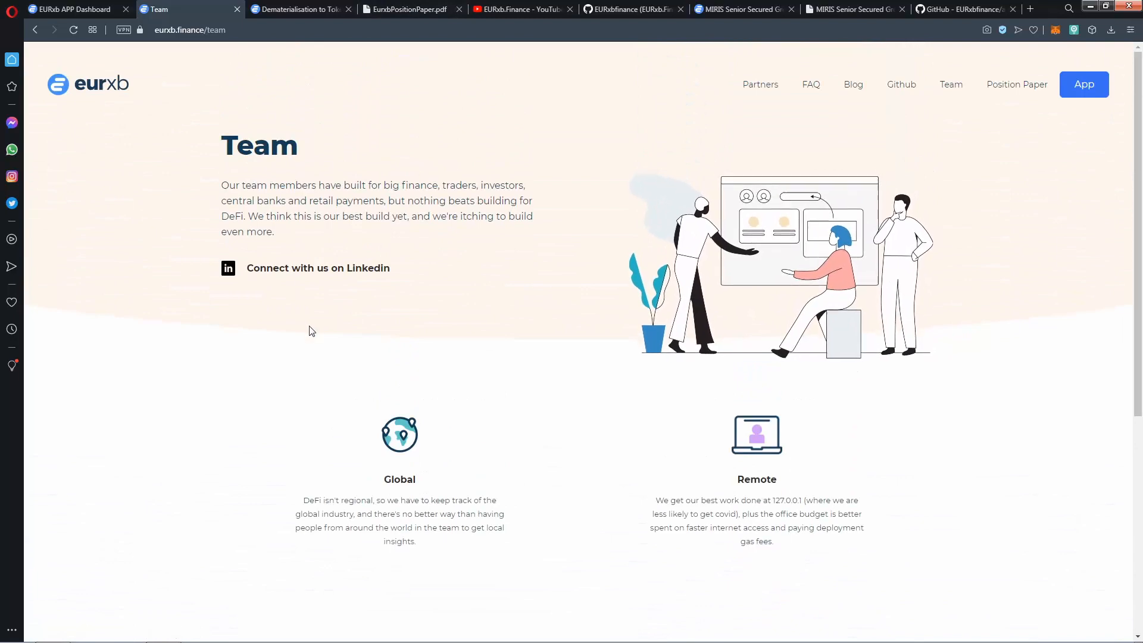
Move on to the position paper page showing the XBE governance token slide
{"action": "left_click", "coordinate": [1016, 84]}
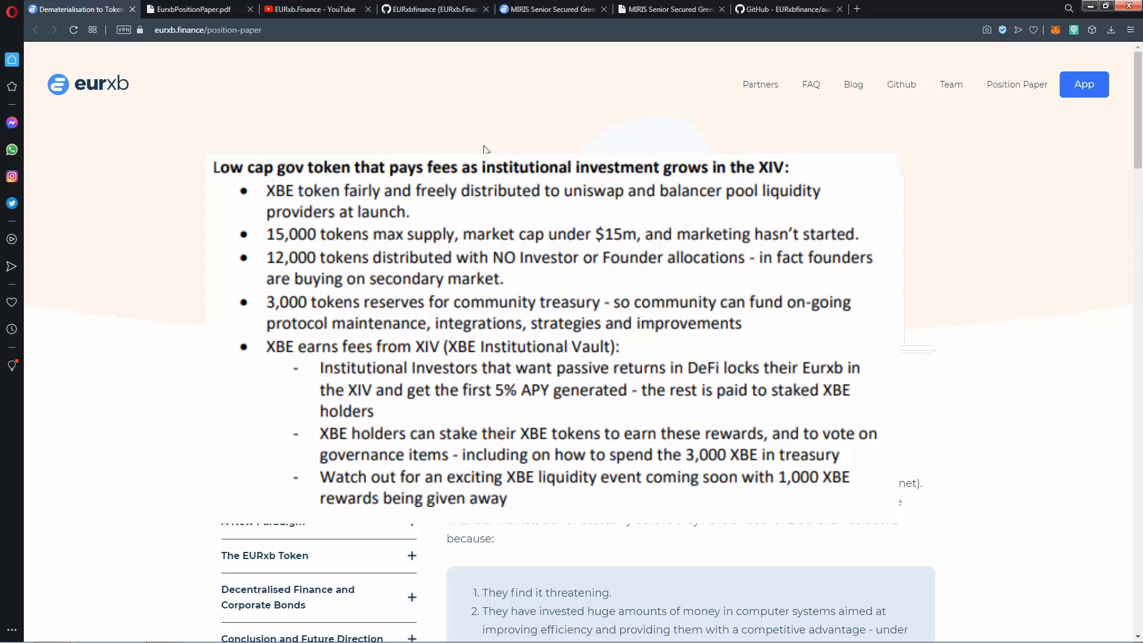
Expand the opening chapters in the outline and jump to the Executive Summary
{"action": "scroll", "scroll_direction": "up", "scroll_amount": 3}
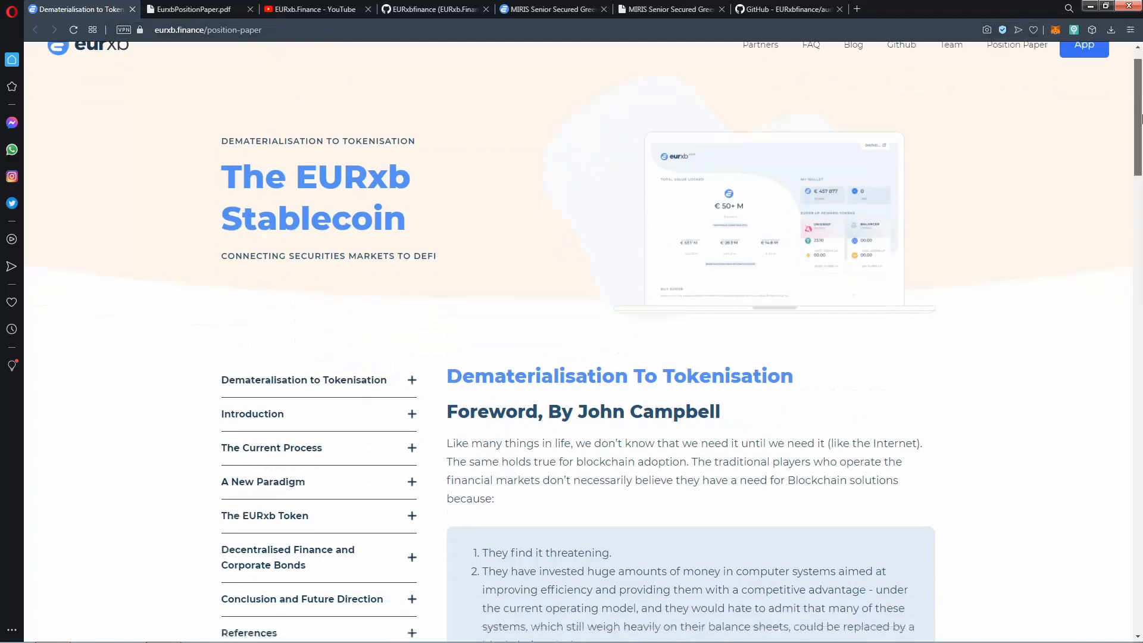
{"action": "left_click", "coordinate": [410, 380]}
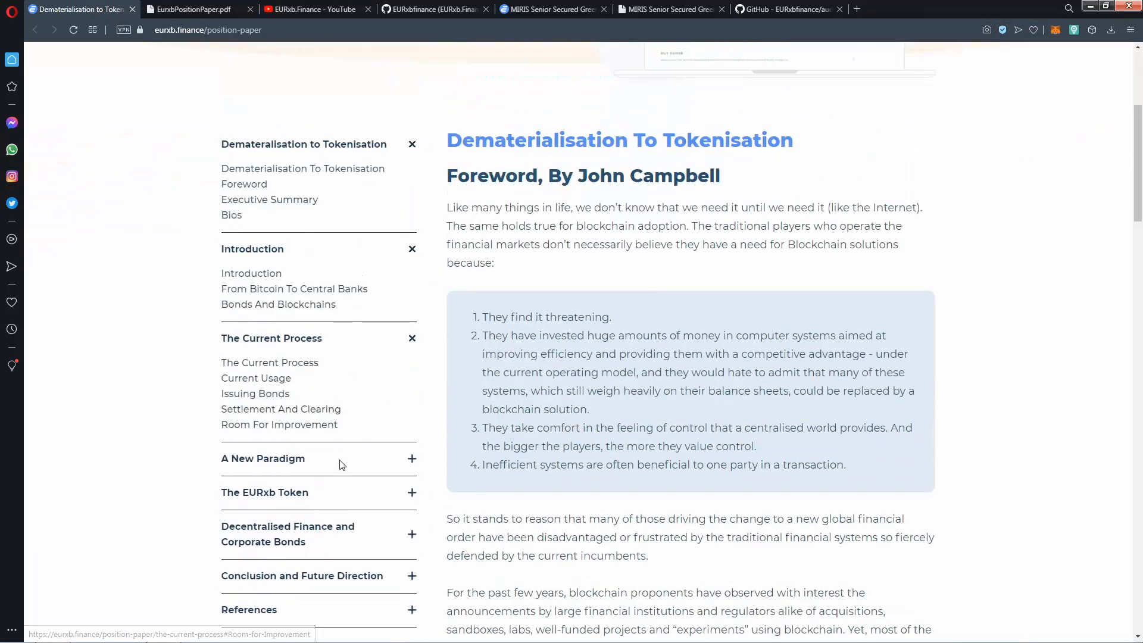
{"action": "left_click", "coordinate": [411, 143]}
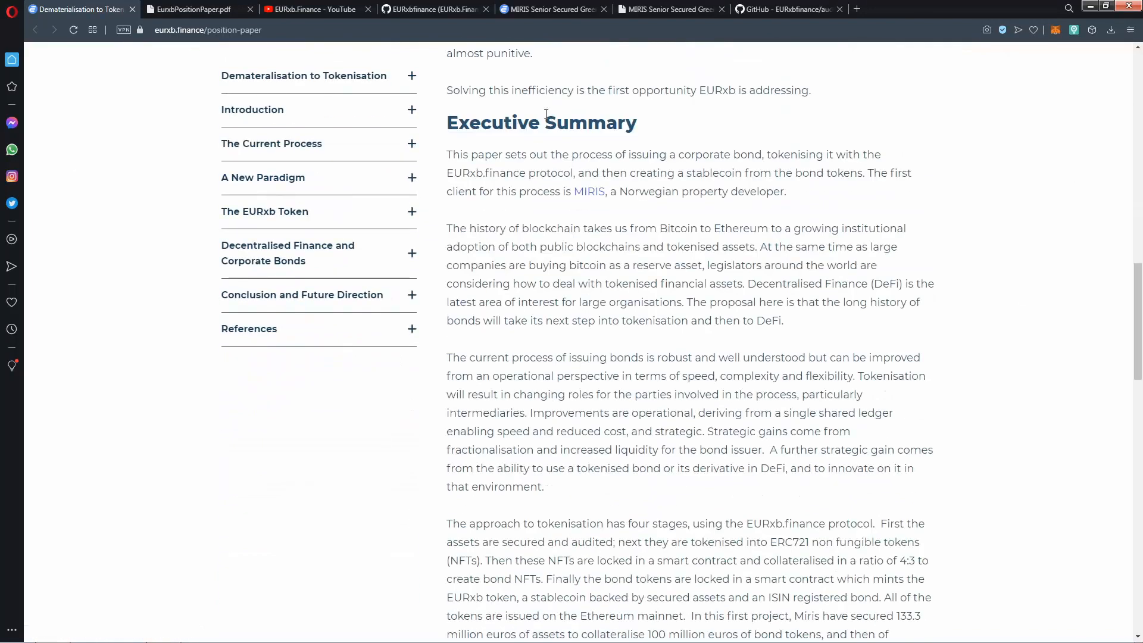
{"action": "scroll", "scroll_direction": "down", "scroll_amount": 3}
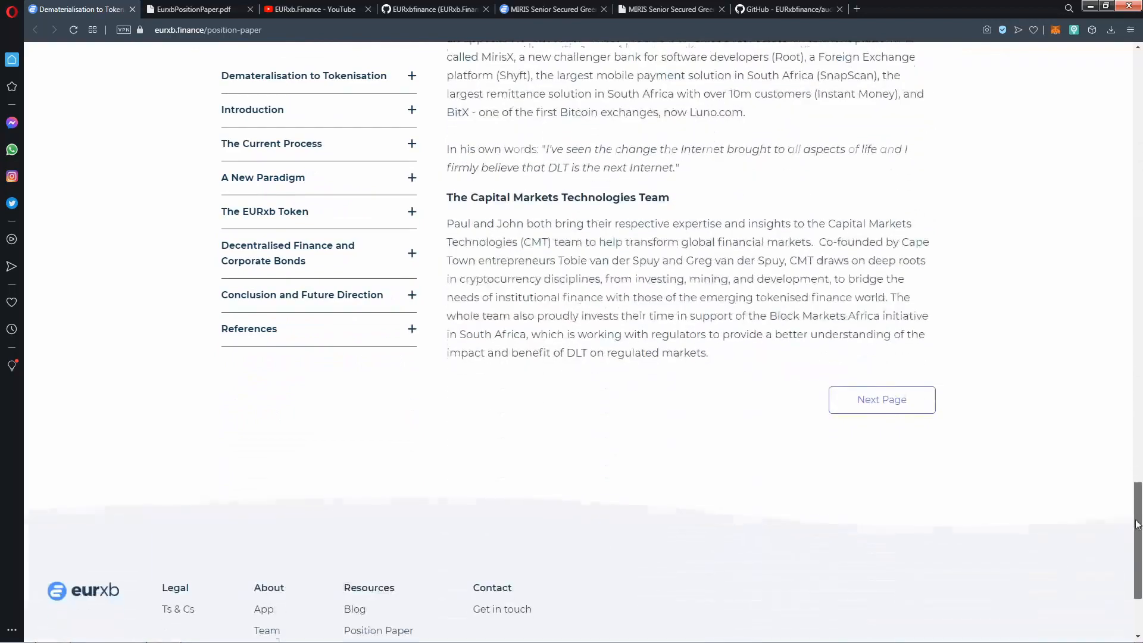
{"action": "scroll", "scroll_direction": "up", "scroll_amount": 3}
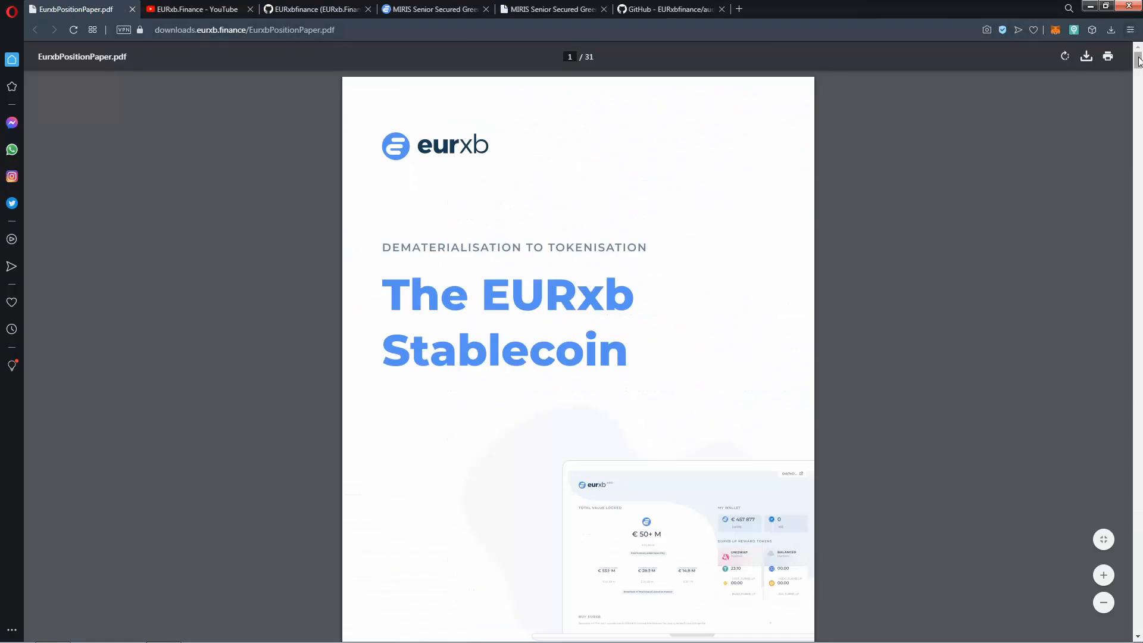
Scroll the PDF past Issuing Bonds and Settlement and Clearing to Room for Improvement
{"action": "scroll", "scroll_direction": "down", "scroll_amount": 3}
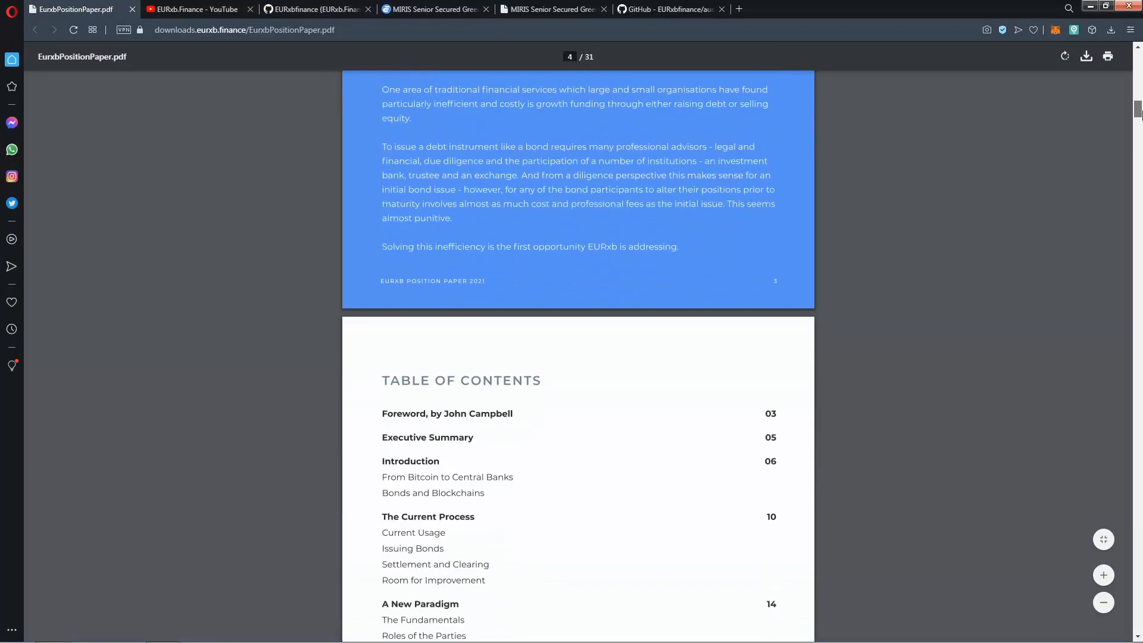
{"action": "scroll", "scroll_direction": "down", "scroll_amount": 3}
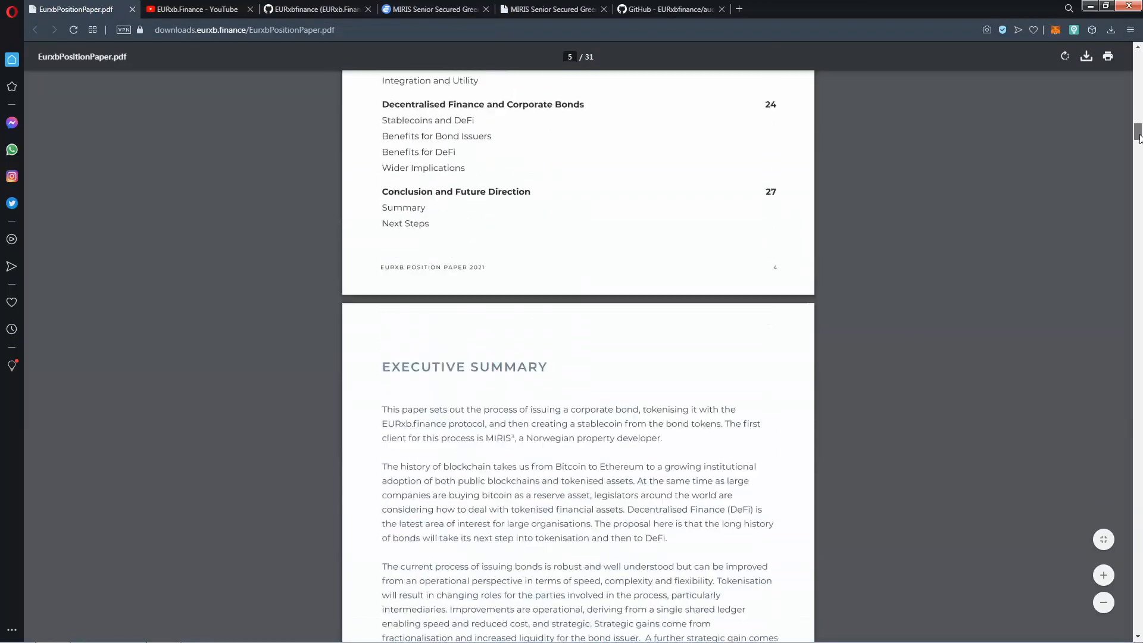
{"action": "scroll", "scroll_direction": "down", "scroll_amount": 3}
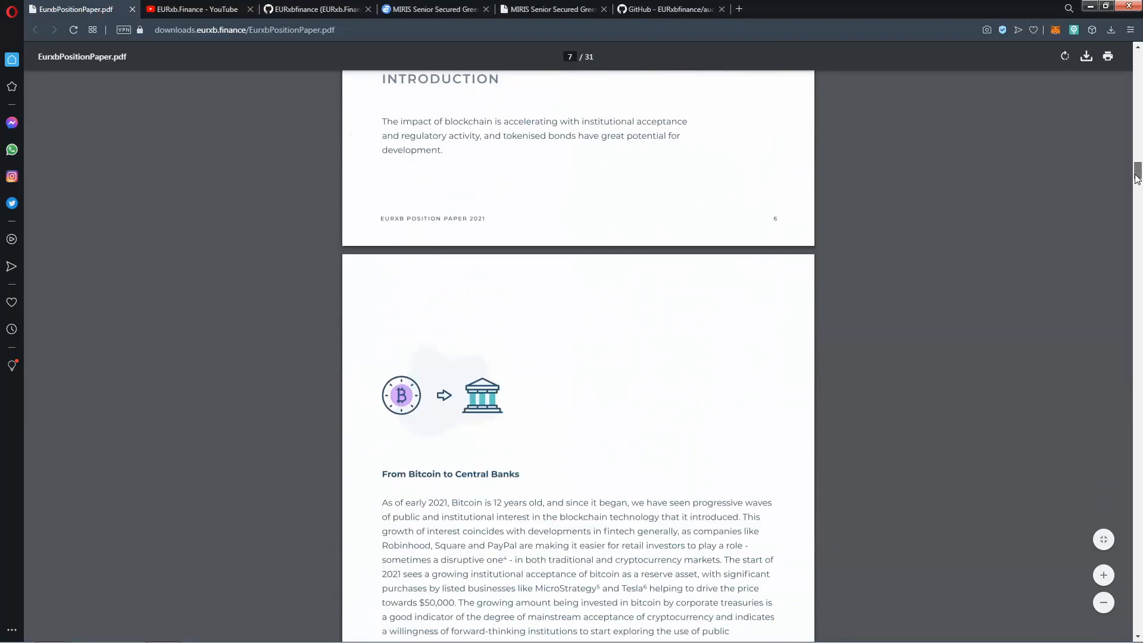
{"action": "scroll", "scroll_direction": "down", "scroll_amount": 3}
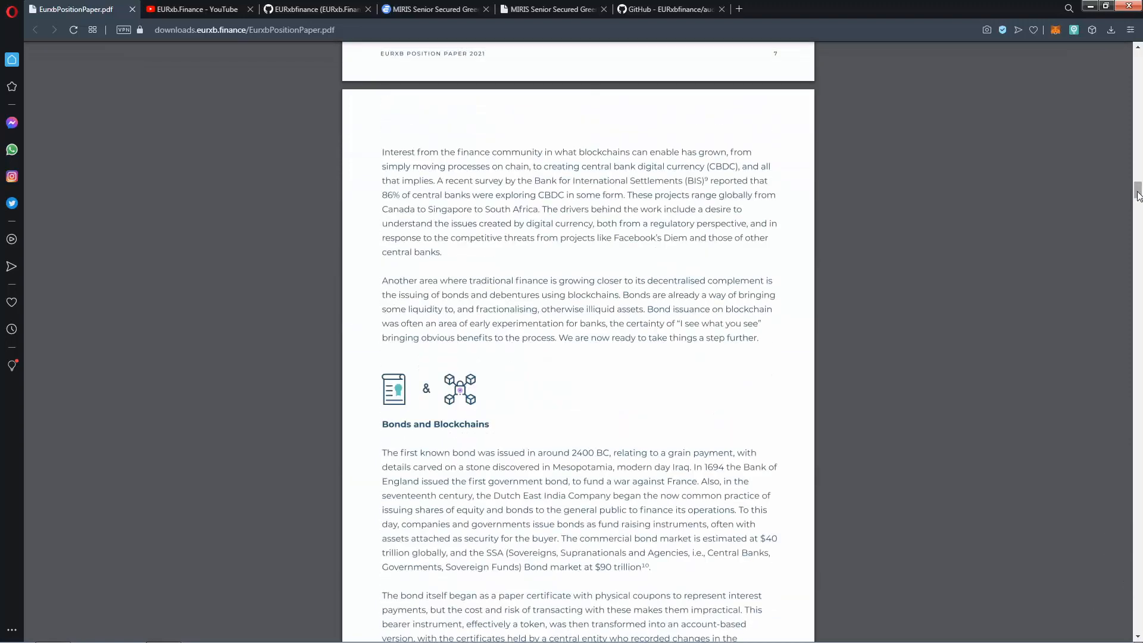
{"action": "scroll", "scroll_direction": "down", "scroll_amount": 3}
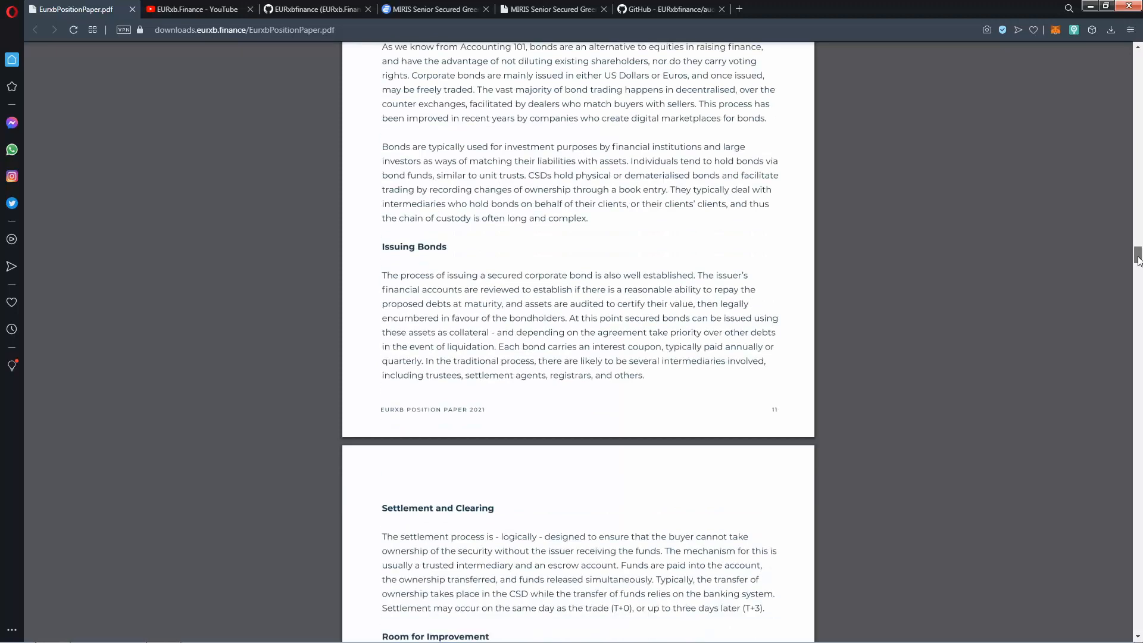
{"action": "scroll", "scroll_direction": "down", "scroll_amount": 3}
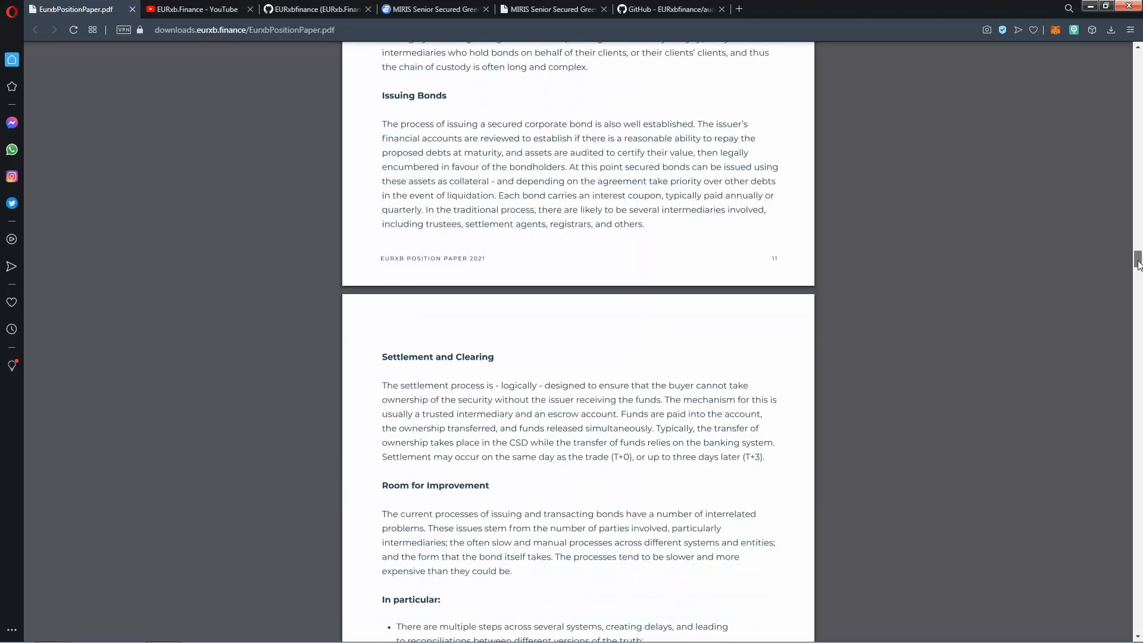
{"action": "scroll", "scroll_direction": "down", "scroll_amount": 3}
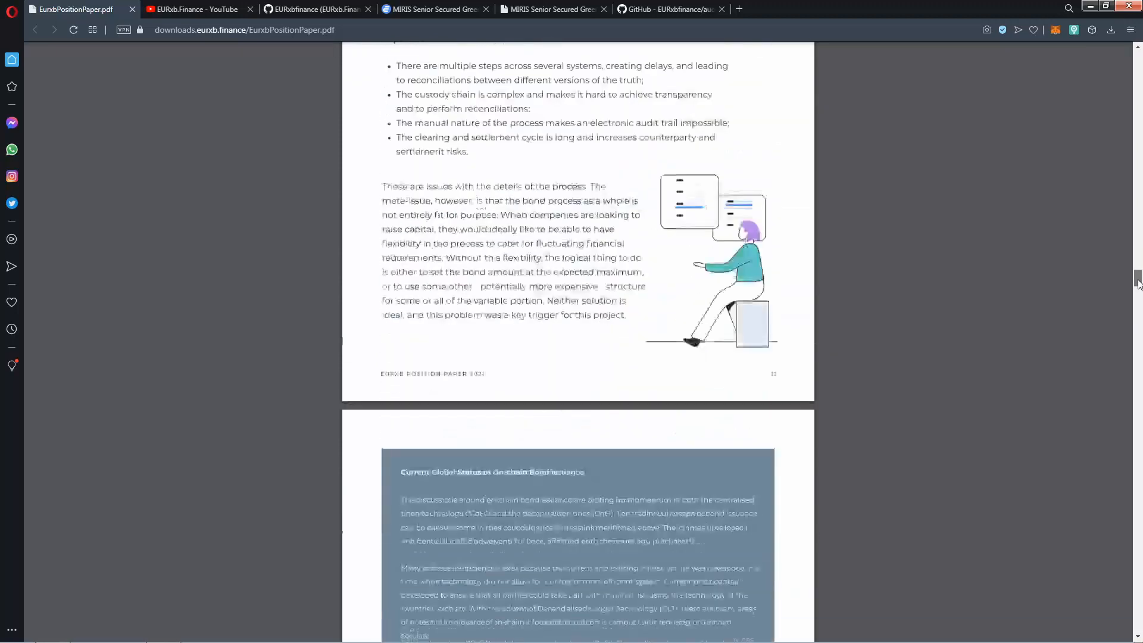
Close the position paper PDF, view the EURxb.Finance YouTube uploads, and close that tab
{"action": "left_click", "coordinate": [193, 9]}
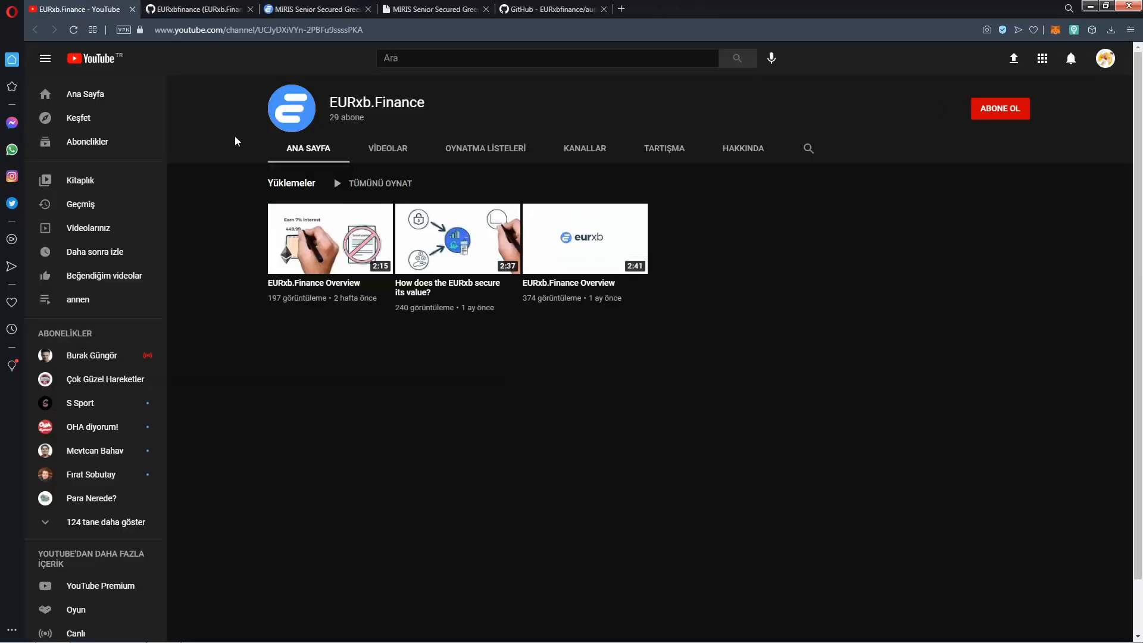
{"action": "mouse_move", "coordinate": [342, 359]}
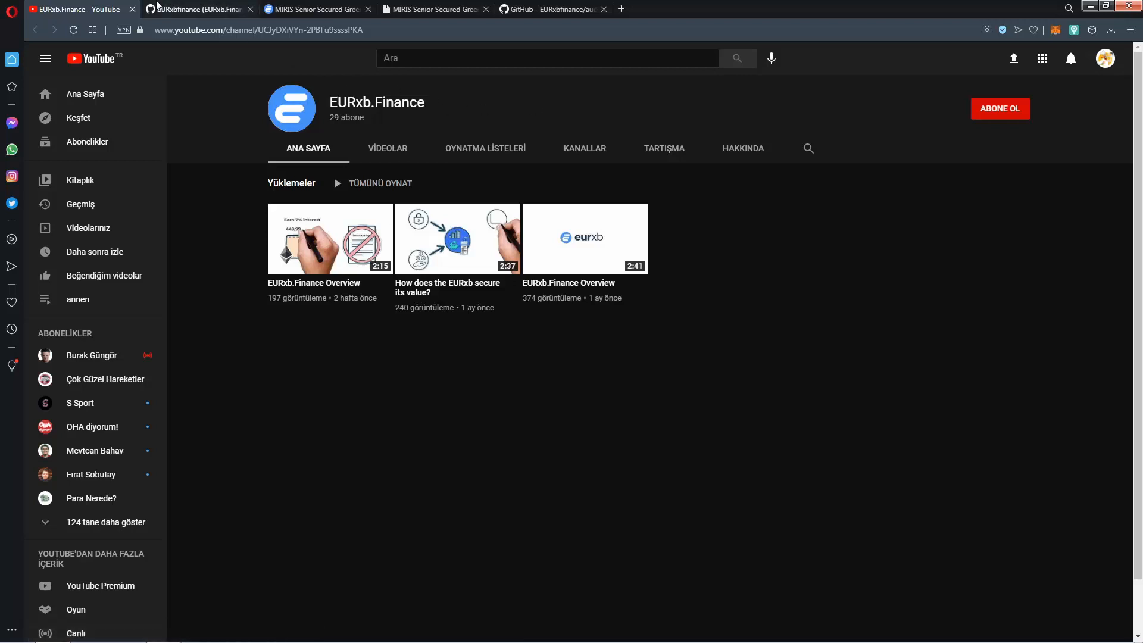
{"action": "left_click", "coordinate": [999, 107]}
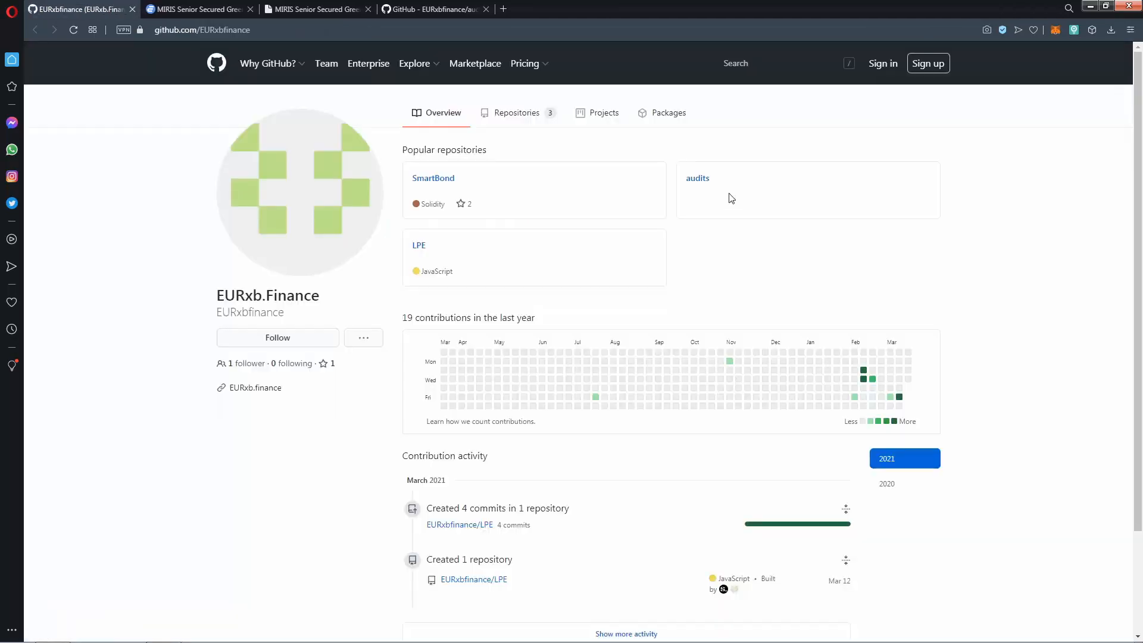
{"action": "mouse_move", "coordinate": [178, 155]}
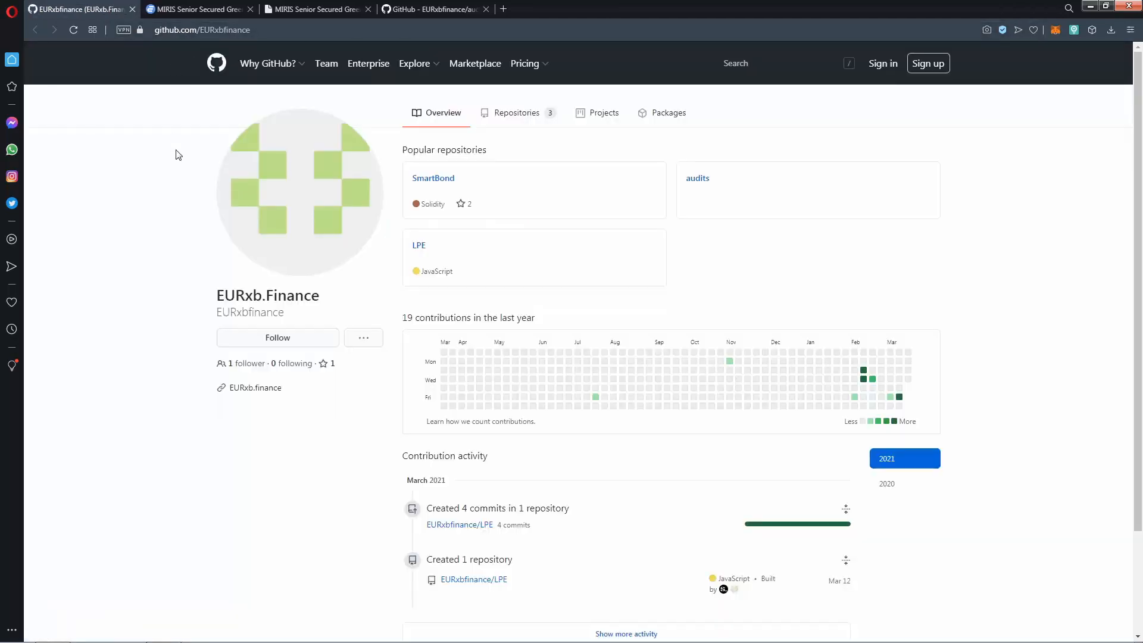
Scroll the EURxbfinance GitHub profile to its contribution activity, then close the tab
{"action": "scroll", "scroll_direction": "down", "scroll_amount": 3}
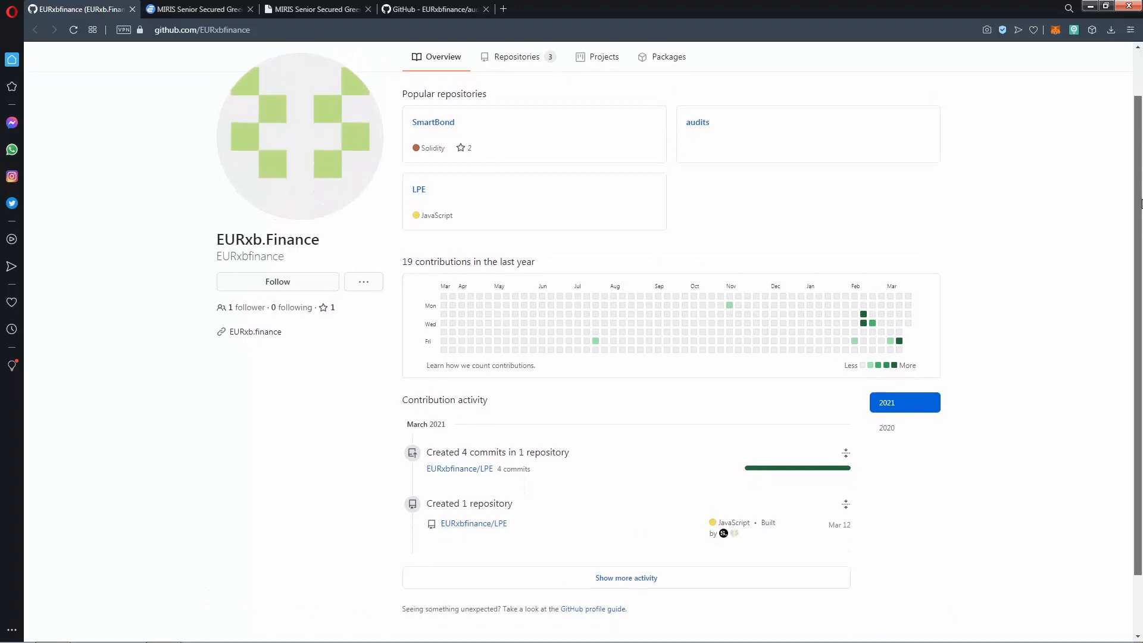
{"action": "left_click", "coordinate": [78, 9]}
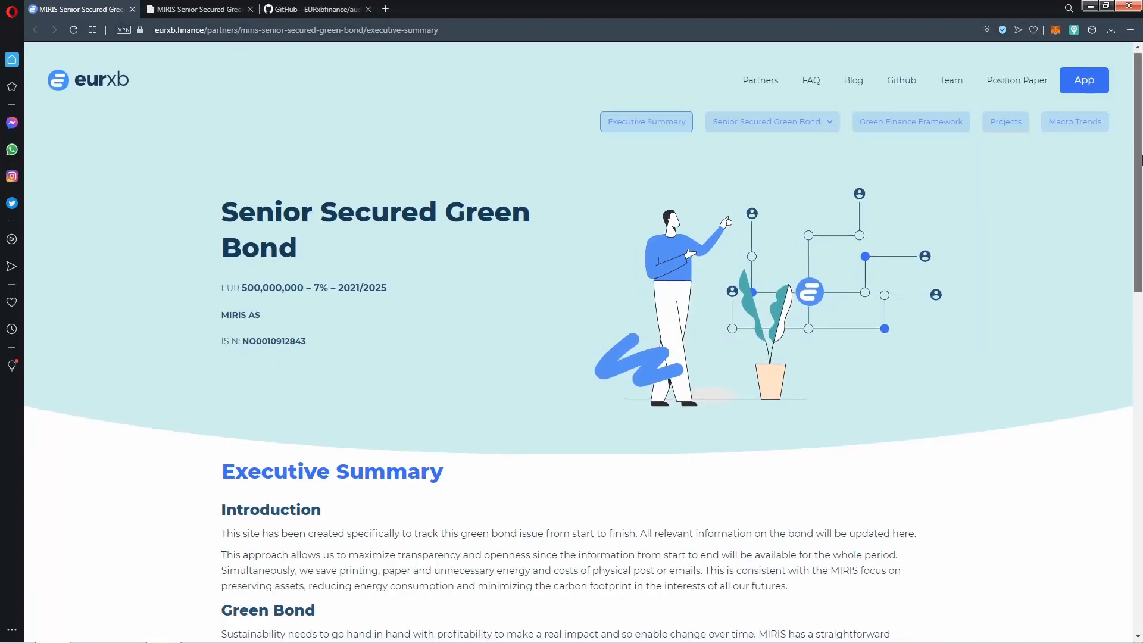
{"action": "scroll", "scroll_direction": "down", "scroll_amount": 3}
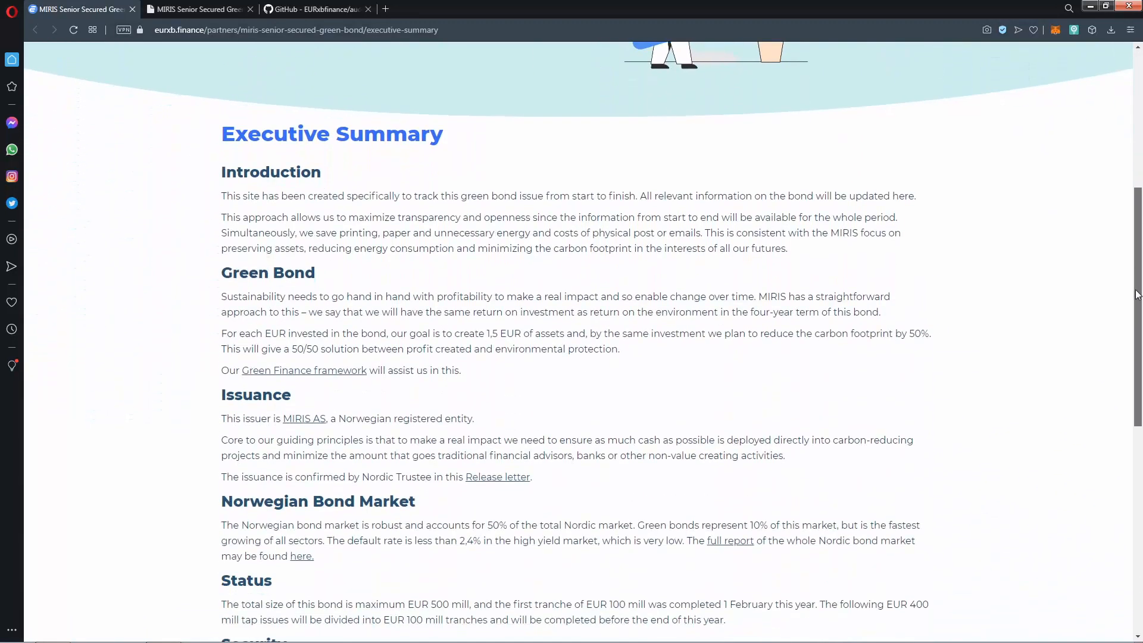
{"action": "scroll", "scroll_direction": "down", "scroll_amount": 3}
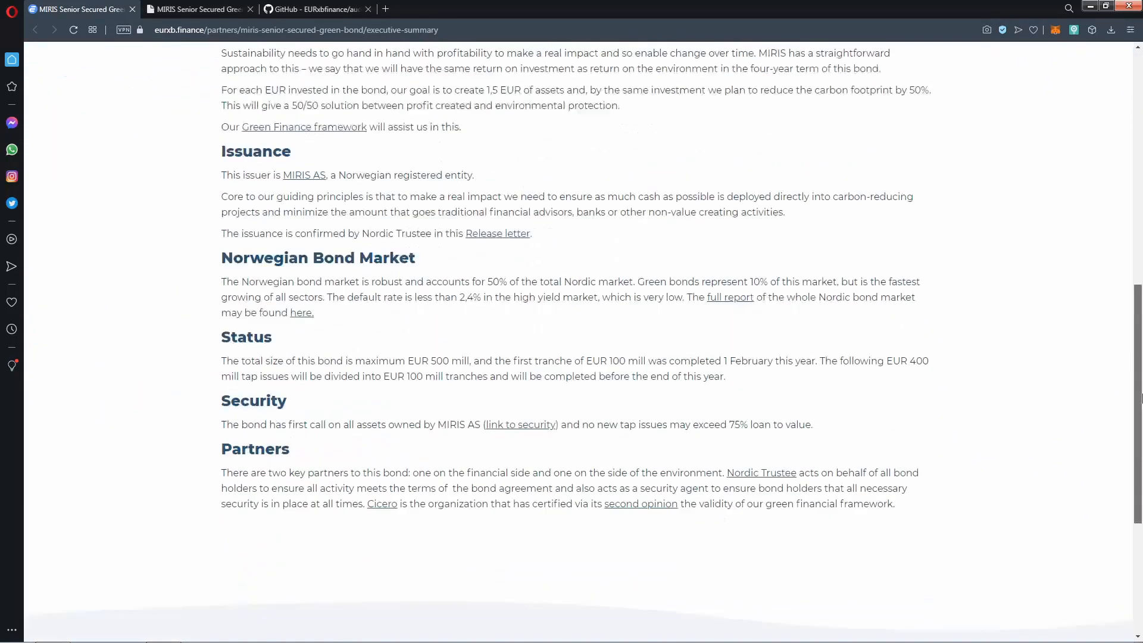
{"action": "scroll", "scroll_direction": "up", "scroll_amount": 3}
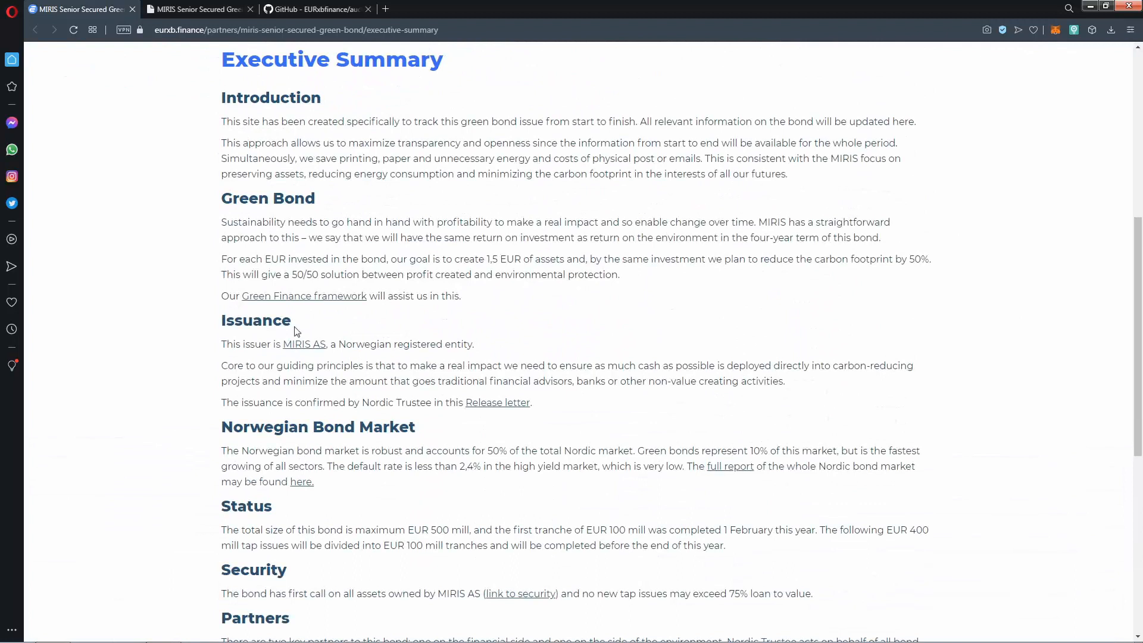
{"action": "mouse_move", "coordinate": [311, 490]}
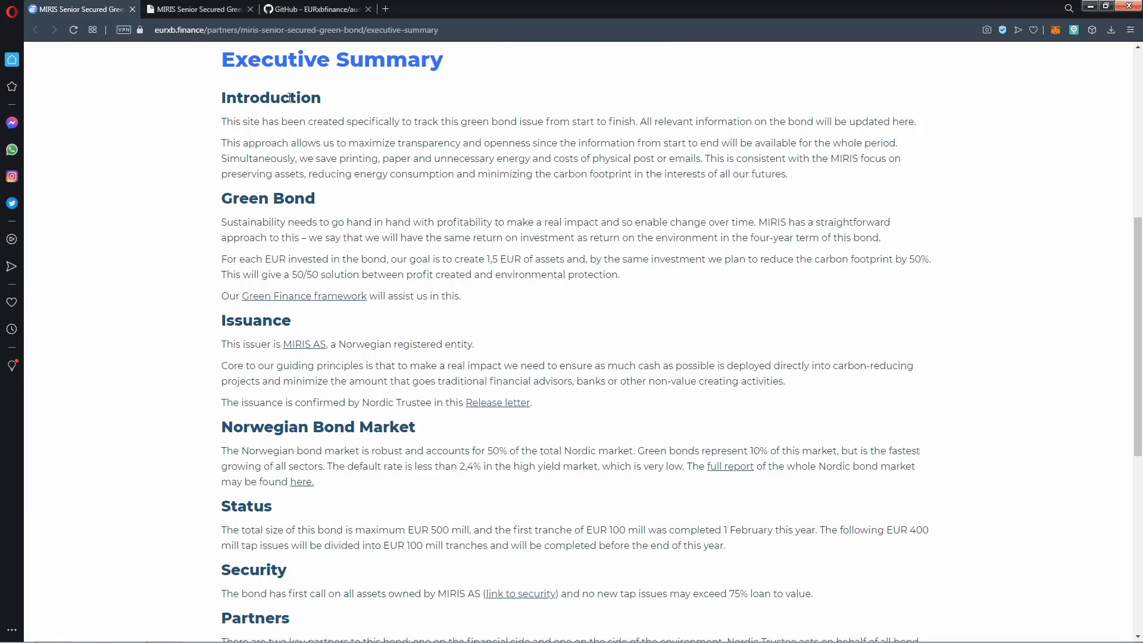
{"action": "scroll", "scroll_direction": "up", "scroll_amount": 3}
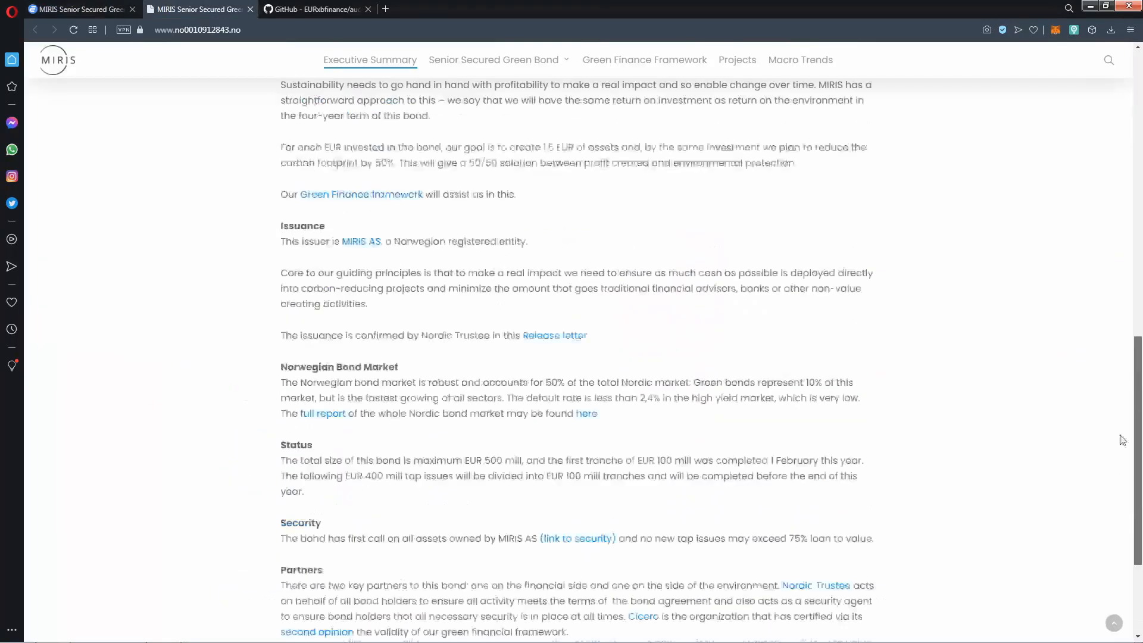
Scroll up to the EUR 500,000,000 7% 2021/2025 Senior Secured Green Bond banner
{"action": "scroll", "scroll_direction": "up", "scroll_amount": 3}
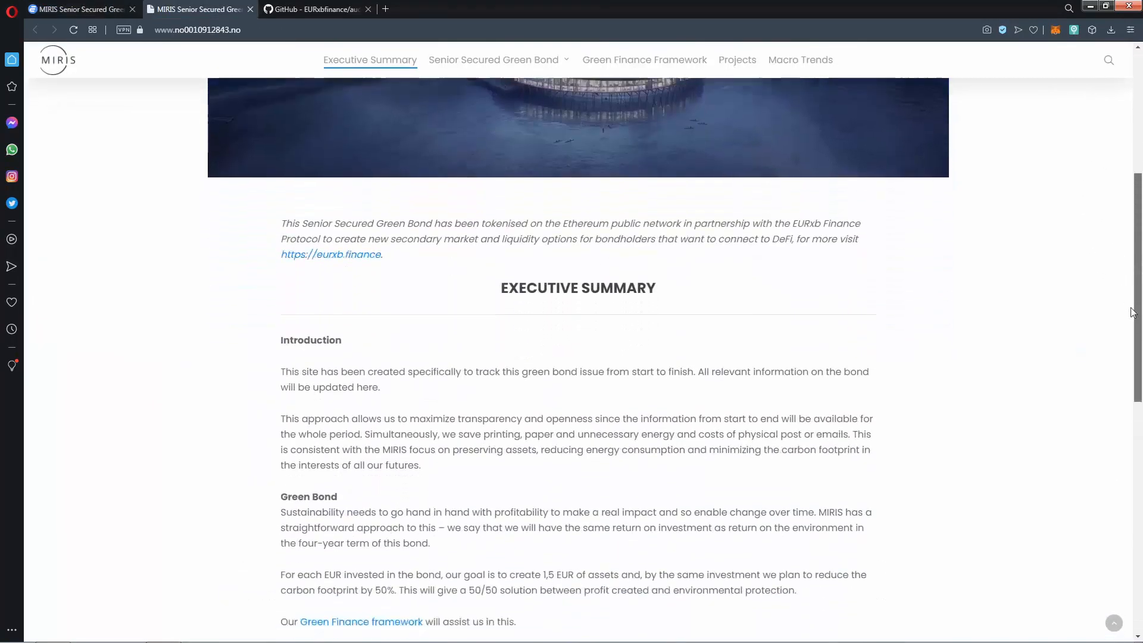
{"action": "scroll", "scroll_direction": "up", "scroll_amount": 3}
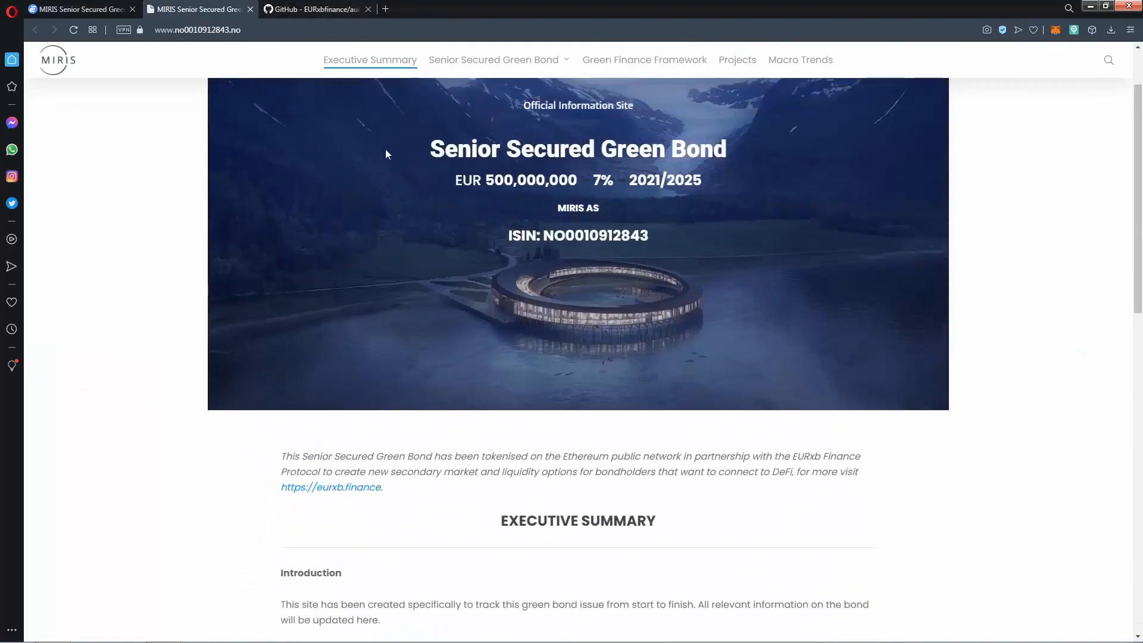
{"action": "scroll", "scroll_direction": "up", "scroll_amount": 3}
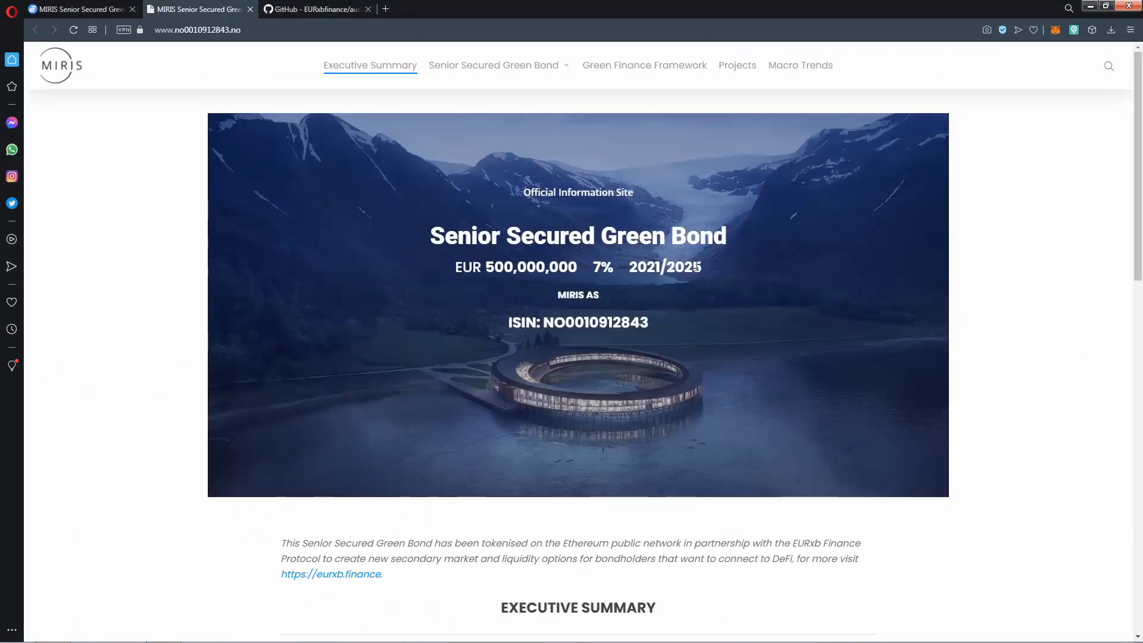
From the audits repository, open a repo file and the security audit report in new tabs
{"action": "left_click", "coordinate": [317, 9]}
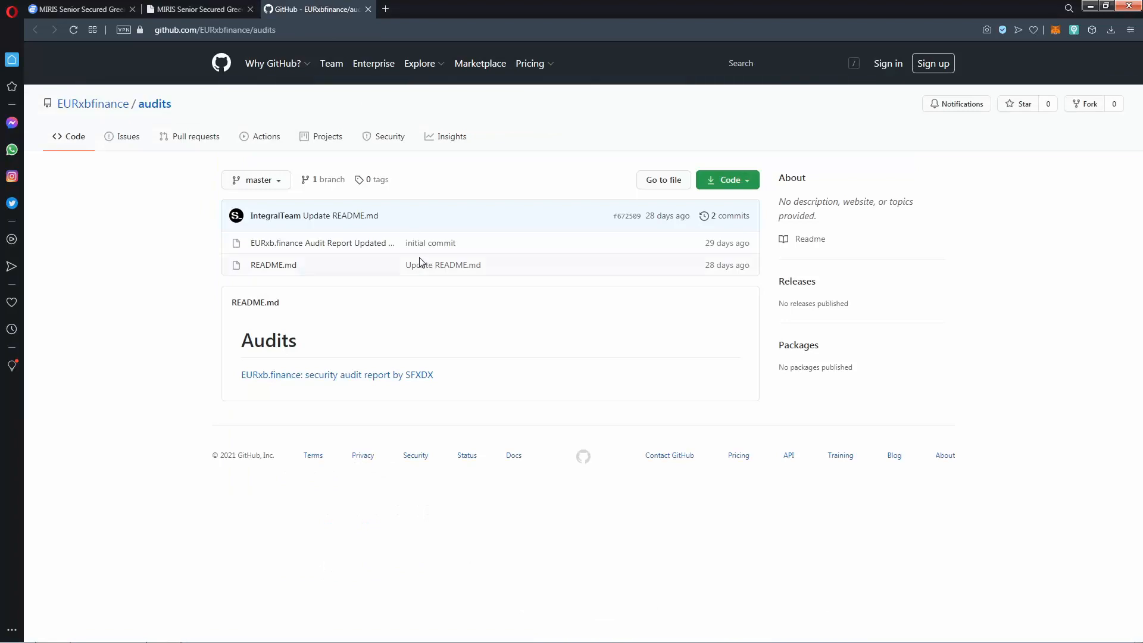
{"action": "left_click", "coordinate": [273, 265]}
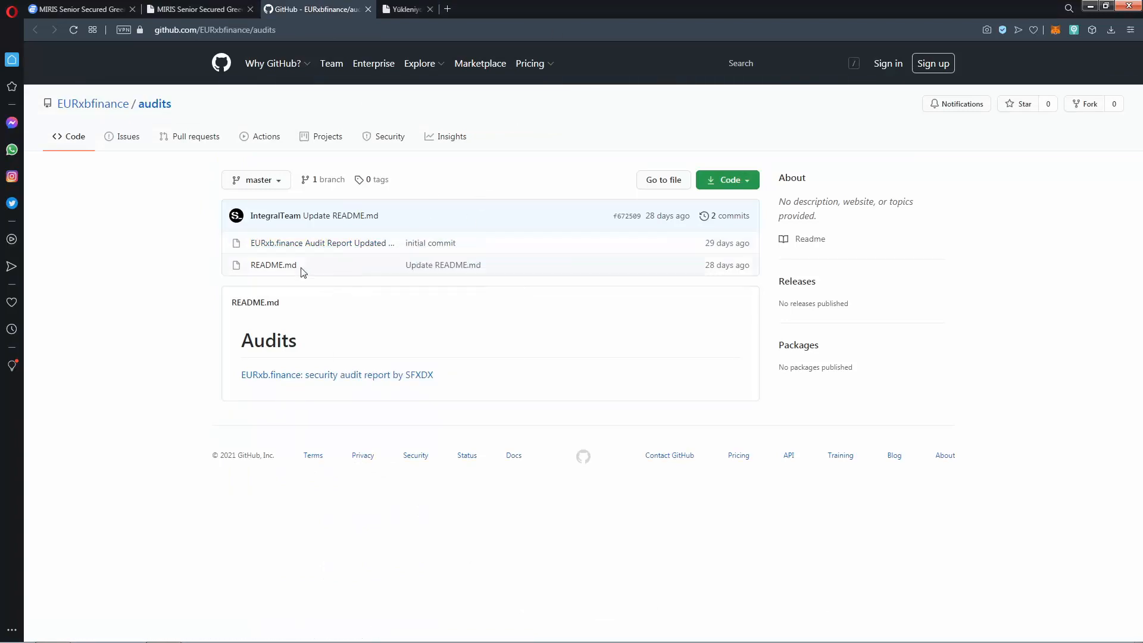
{"action": "right_click", "coordinate": [336, 375]}
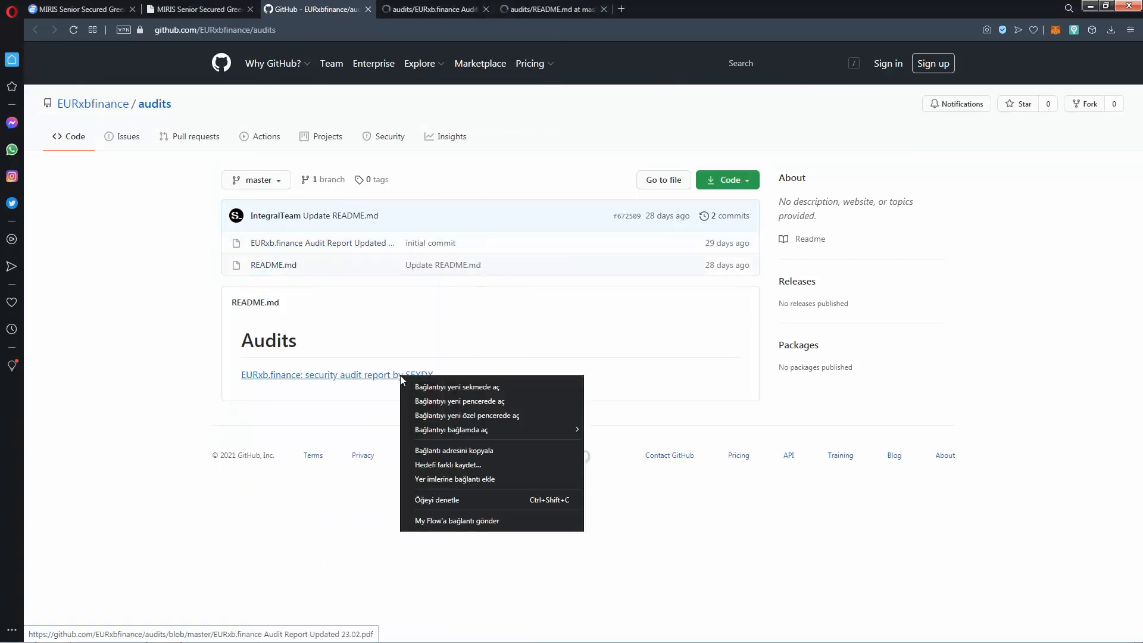
{"action": "left_click", "coordinate": [457, 387]}
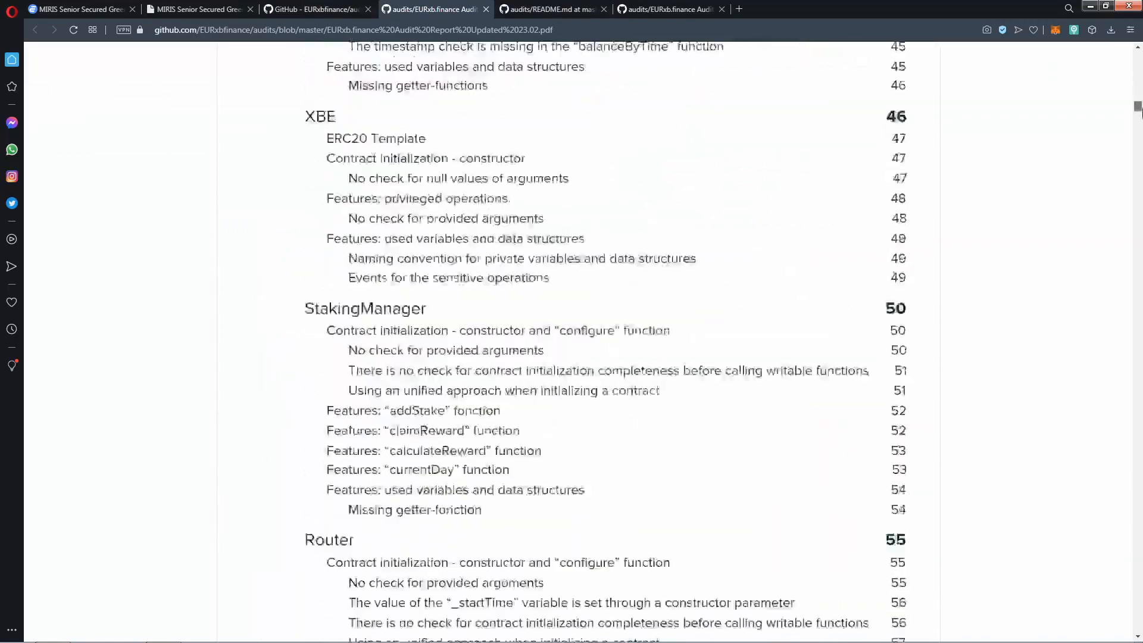
Skim the audit report and README tabs, then return to the eurxb.finance home page
{"action": "scroll", "scroll_direction": "up", "scroll_amount": 3}
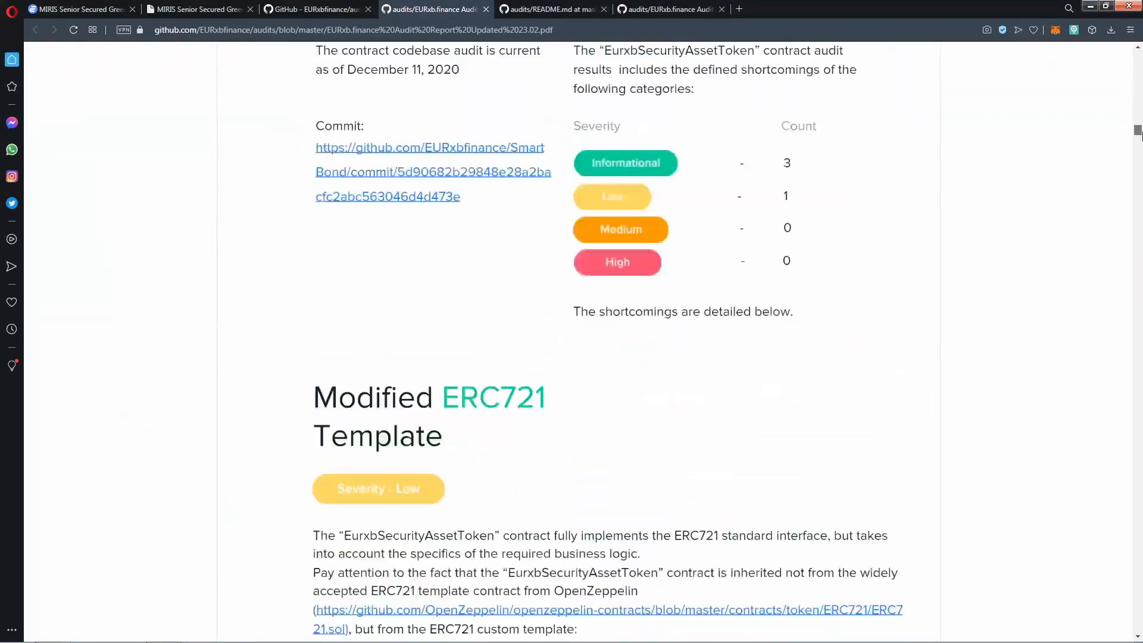
{"action": "scroll", "scroll_direction": "up", "scroll_amount": 3}
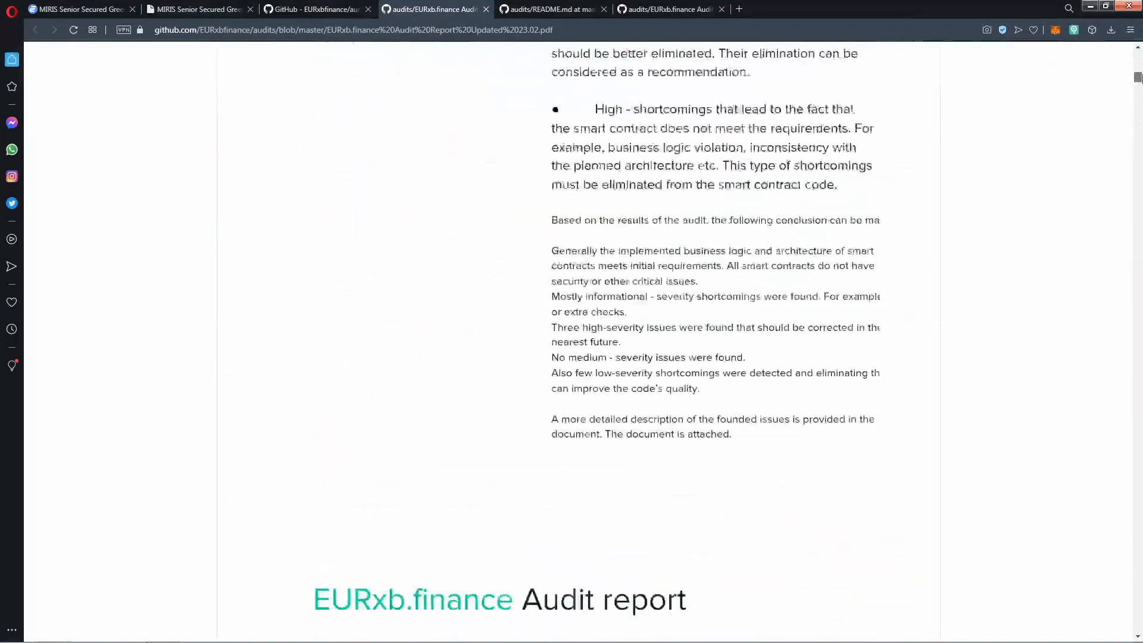
{"action": "left_click", "coordinate": [550, 9]}
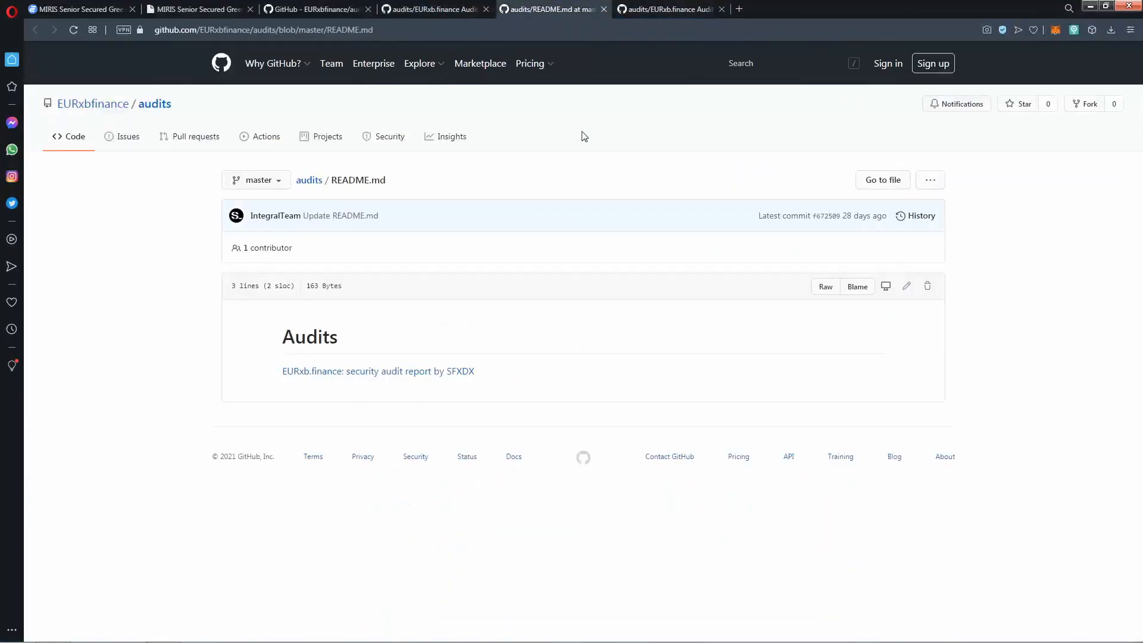
{"action": "left_click", "coordinate": [378, 371]}
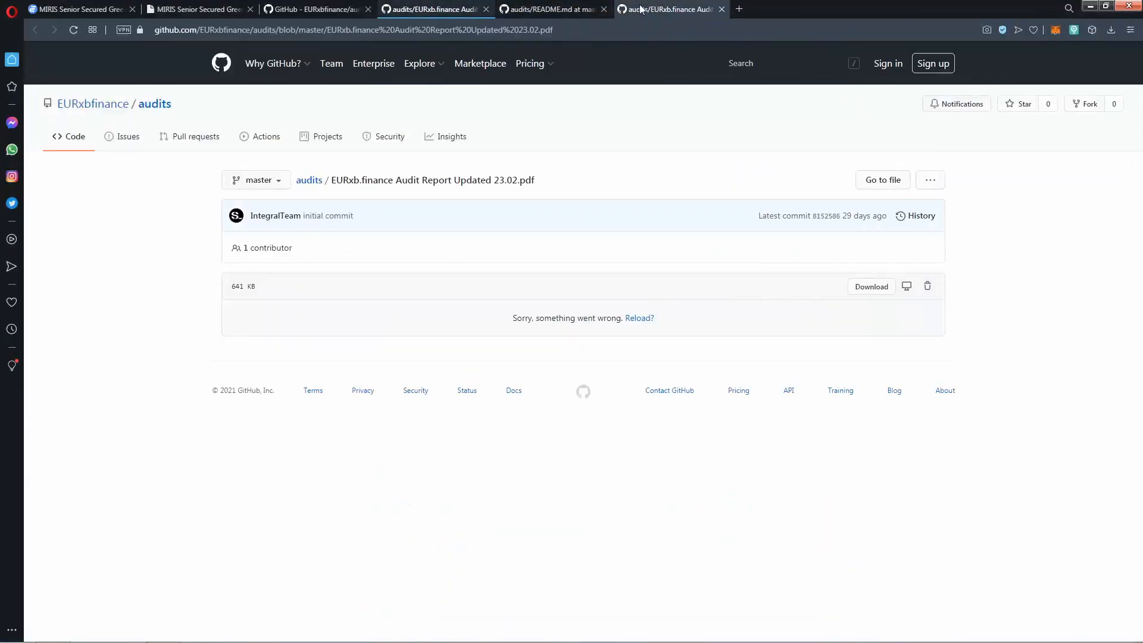
{"action": "left_click", "coordinate": [72, 9]}
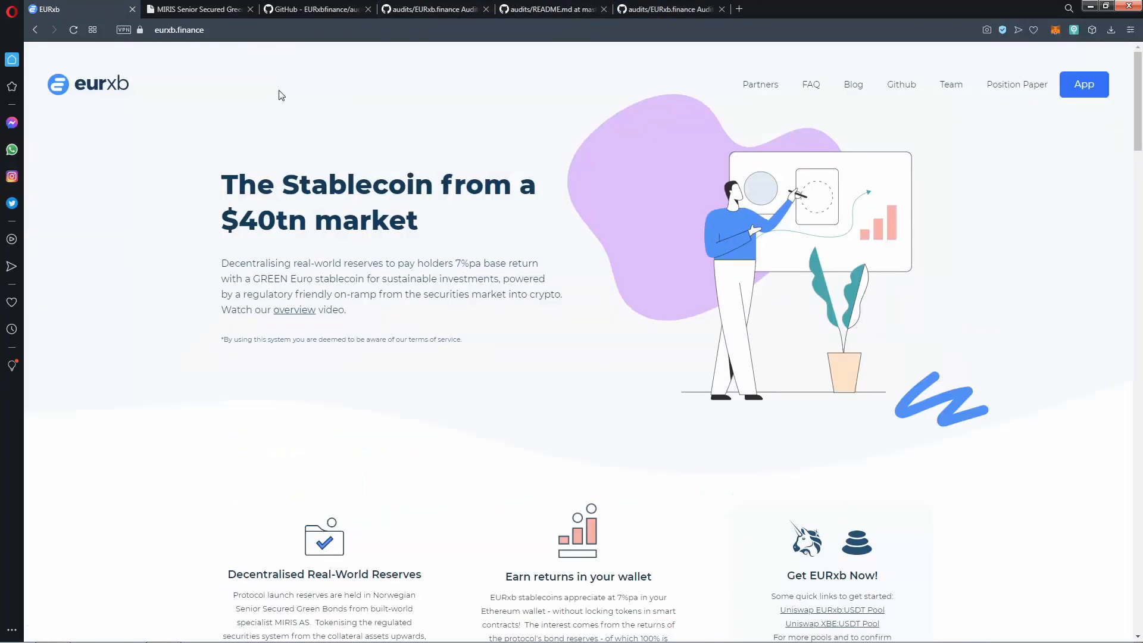